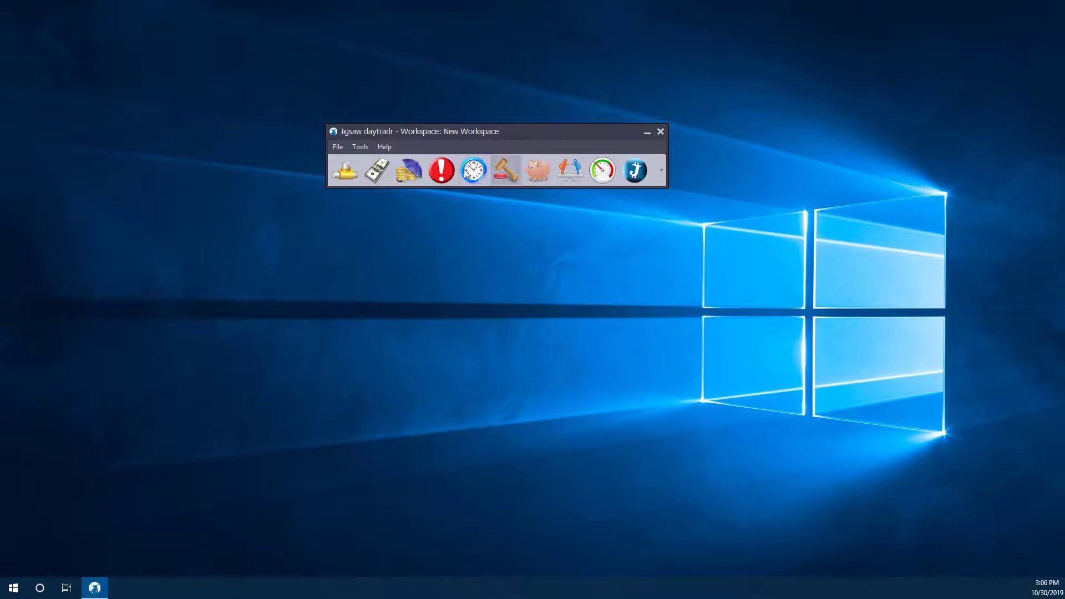
mouse_move(481, 145)
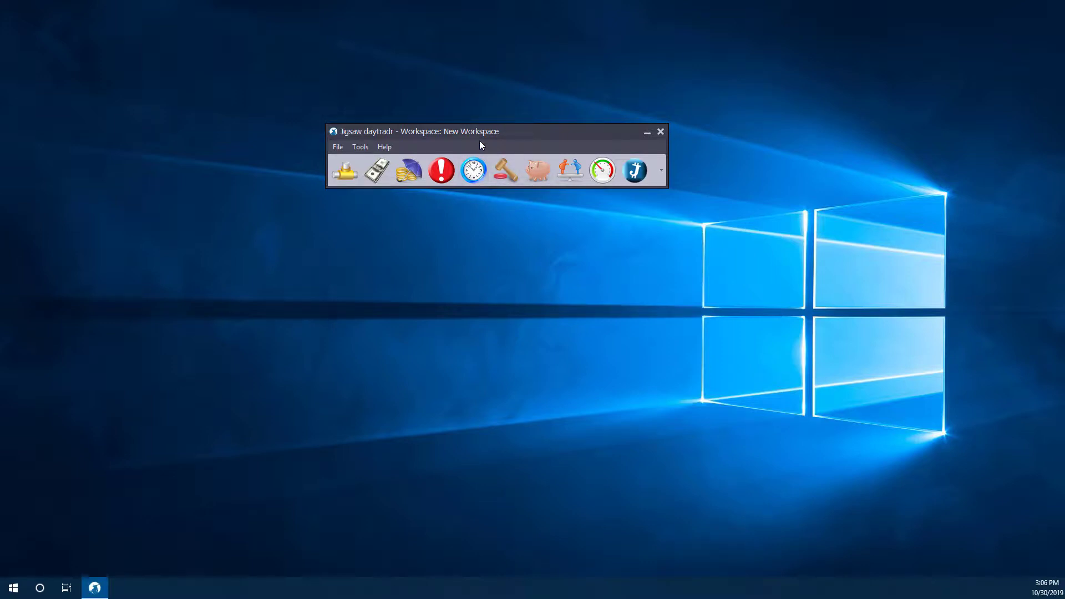
mouse_move(505, 170)
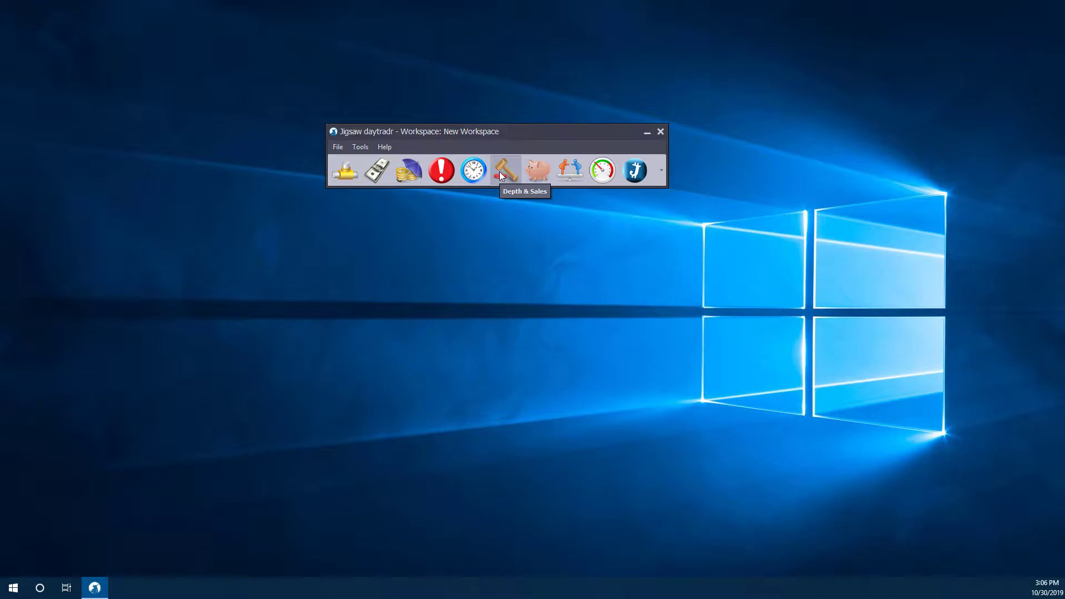
mouse_move(544, 175)
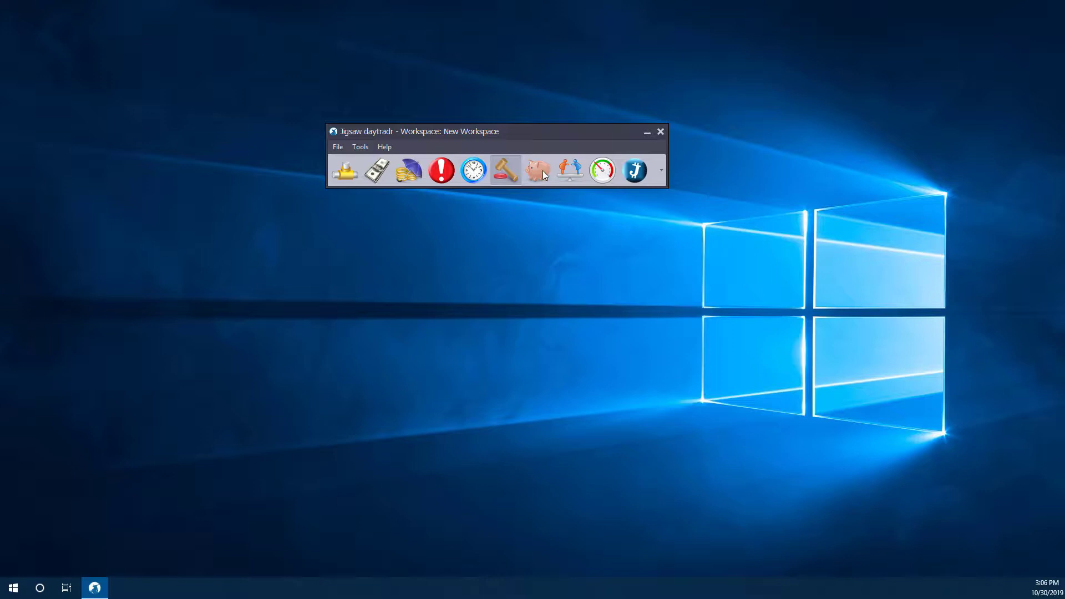
mouse_move(506, 170)
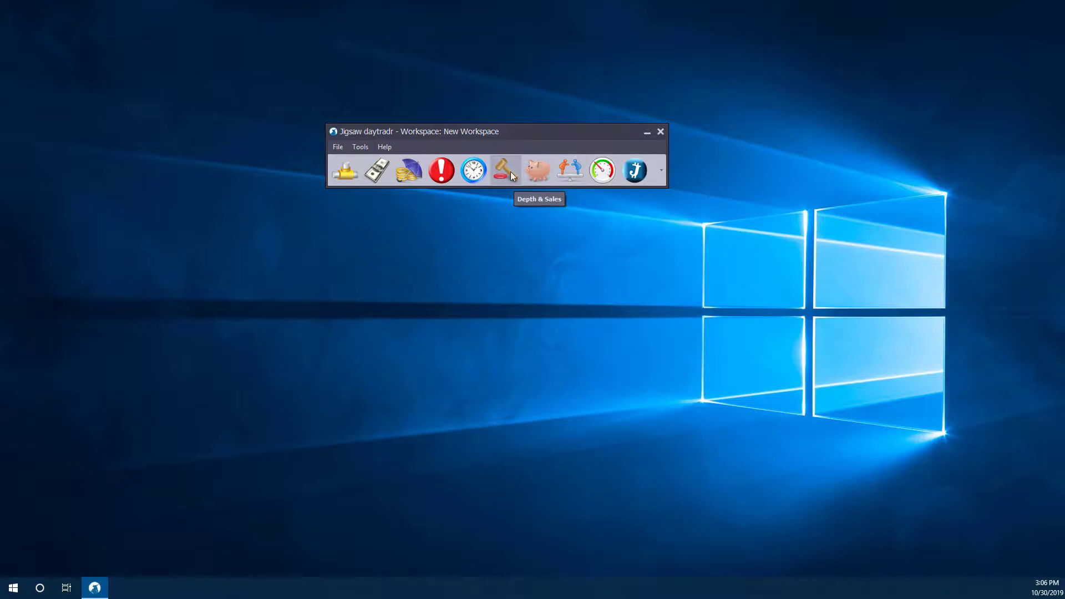
mouse_move(506, 171)
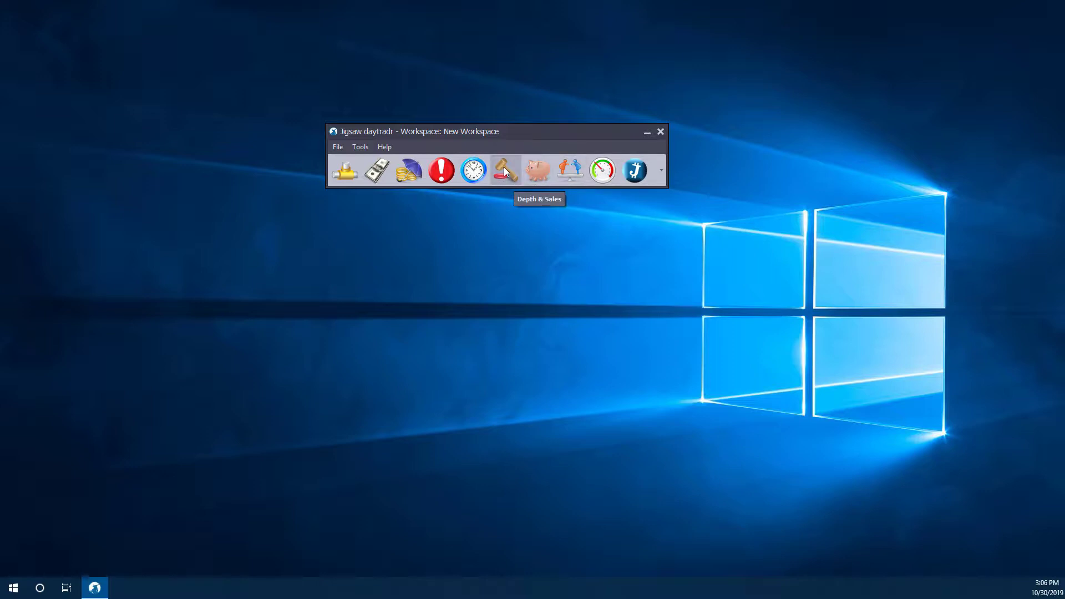
mouse_move(503, 185)
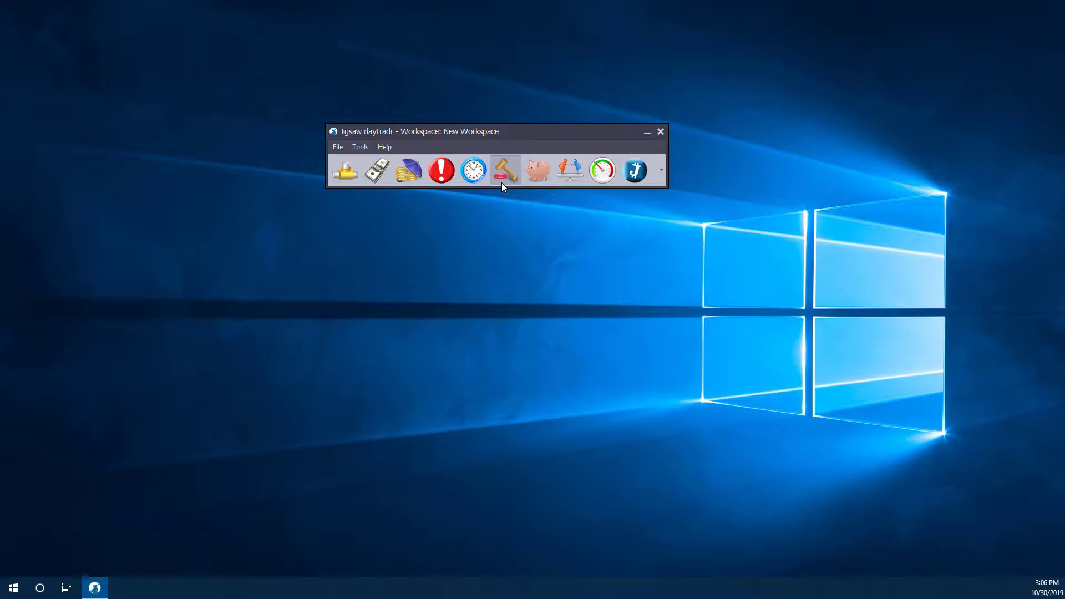
mouse_move(645, 187)
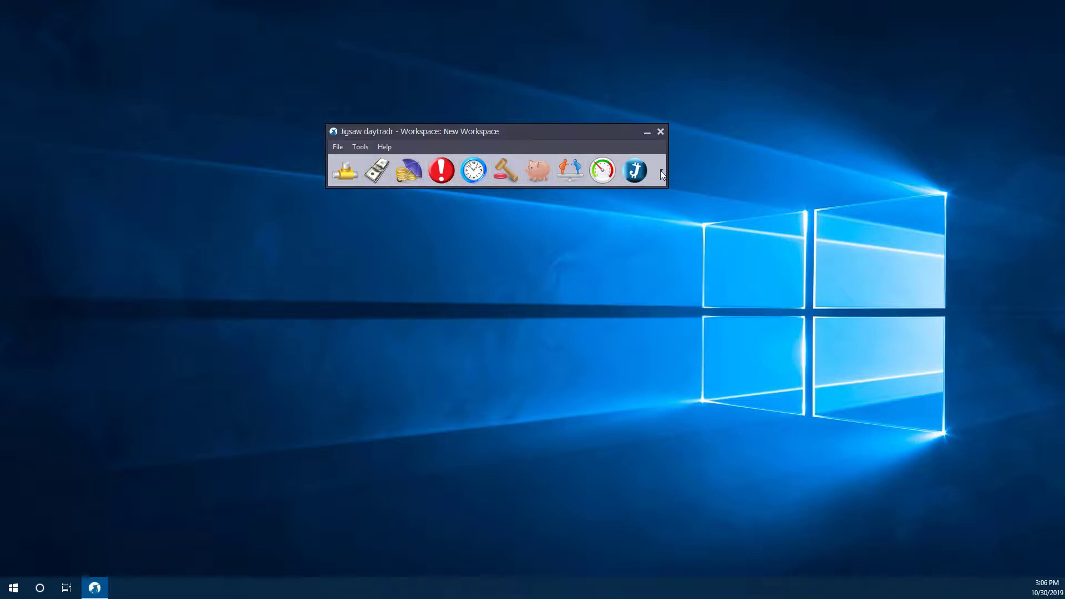
- Restore the default set of toolbar buttons through the toolbar customization options
left_click(505, 169)
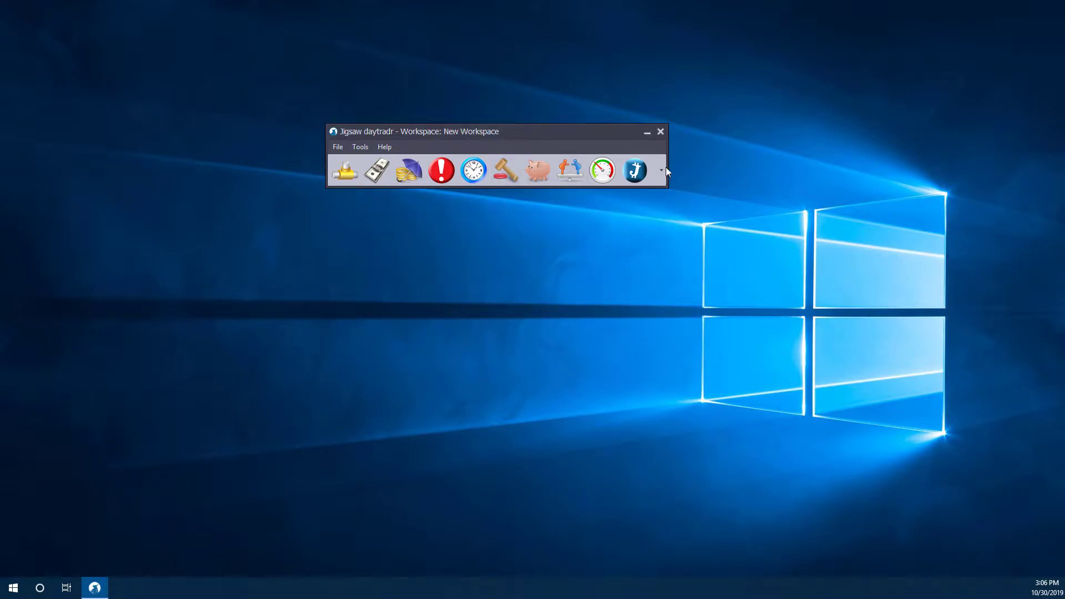
left_click(660, 170)
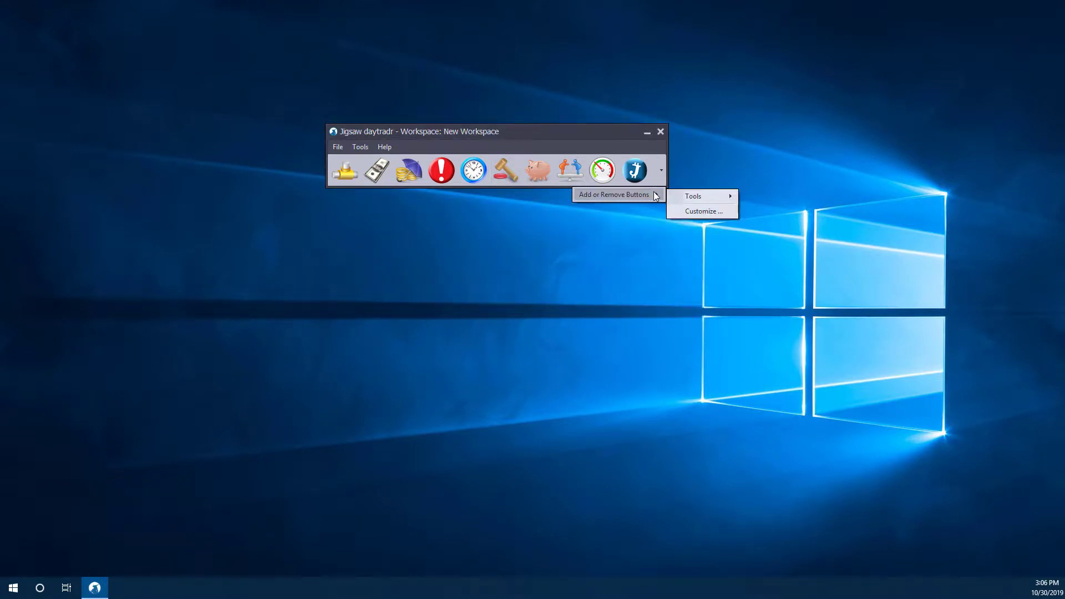
mouse_move(693, 196)
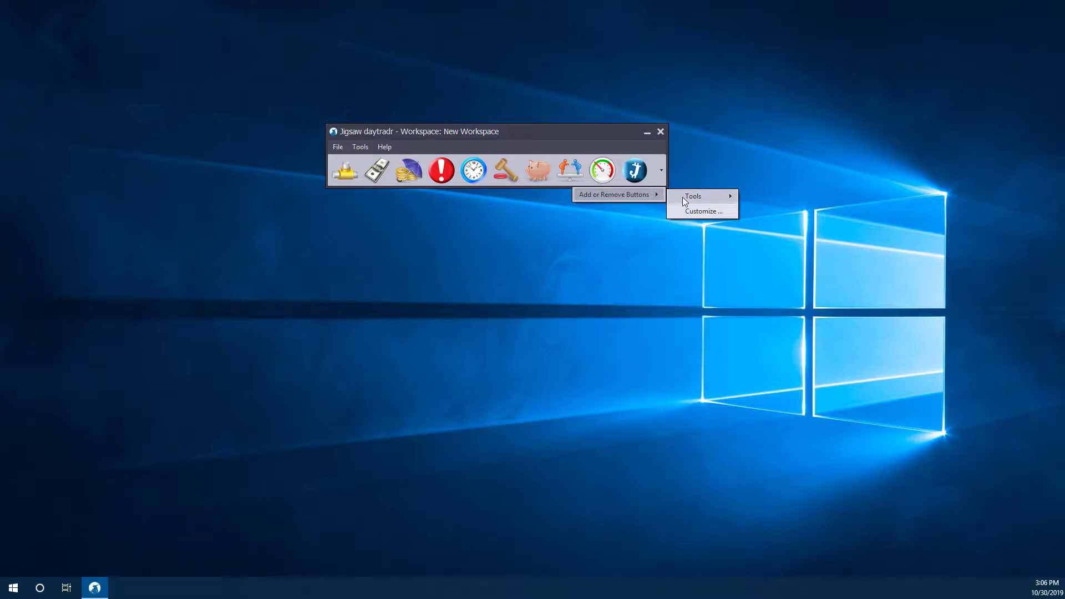
left_click(693, 196)
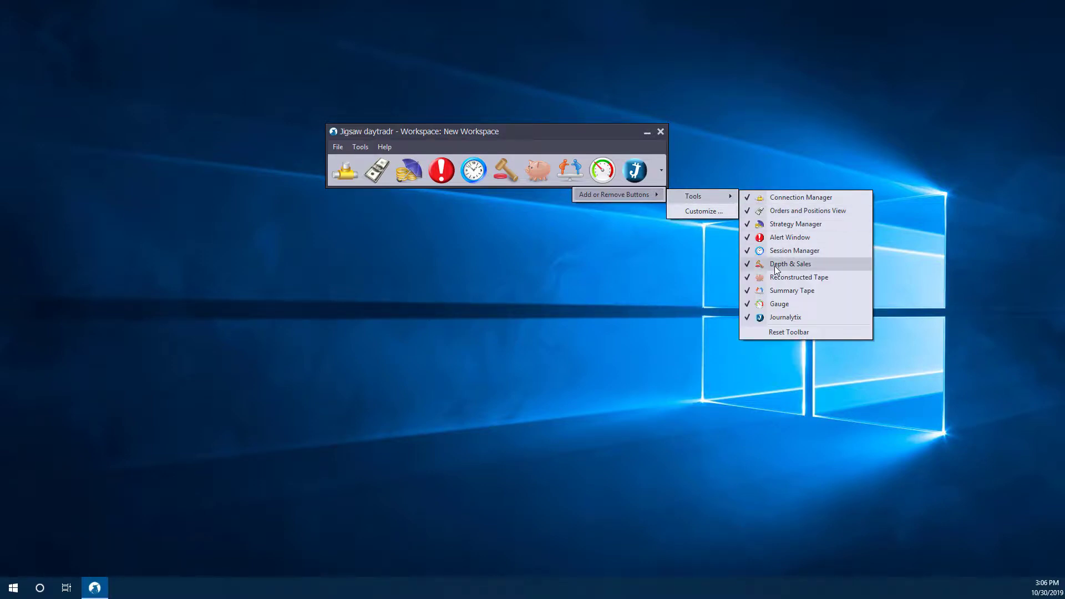
mouse_move(789, 332)
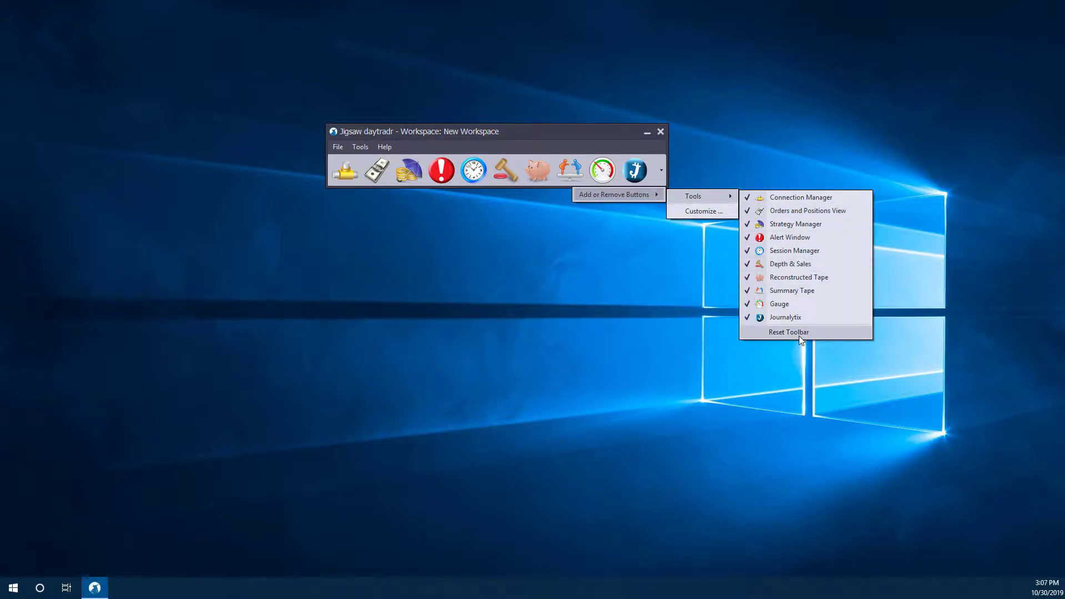
left_click(788, 332)
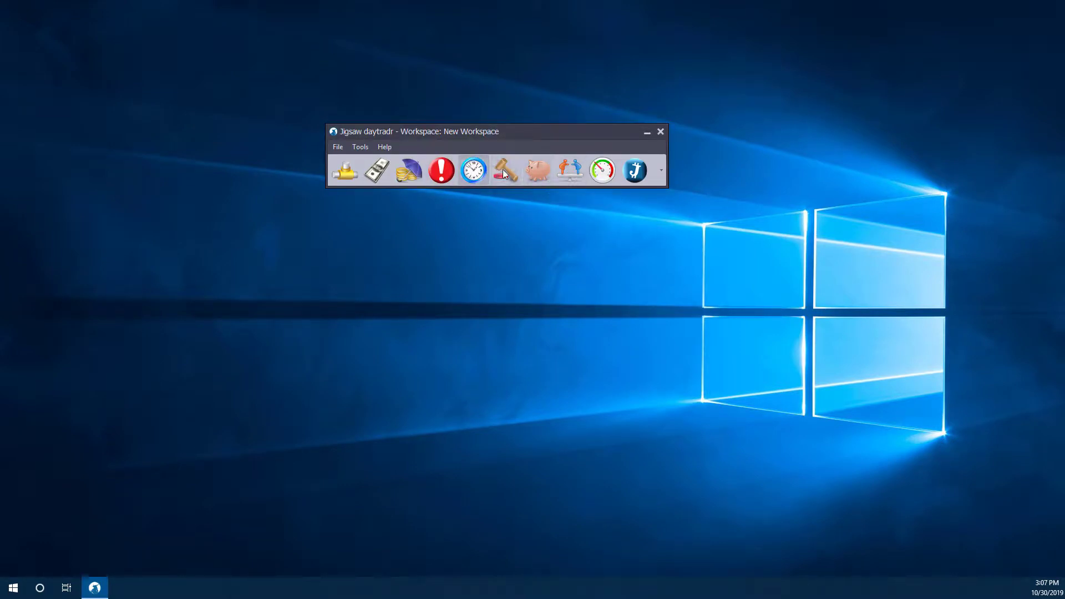
mouse_move(505, 170)
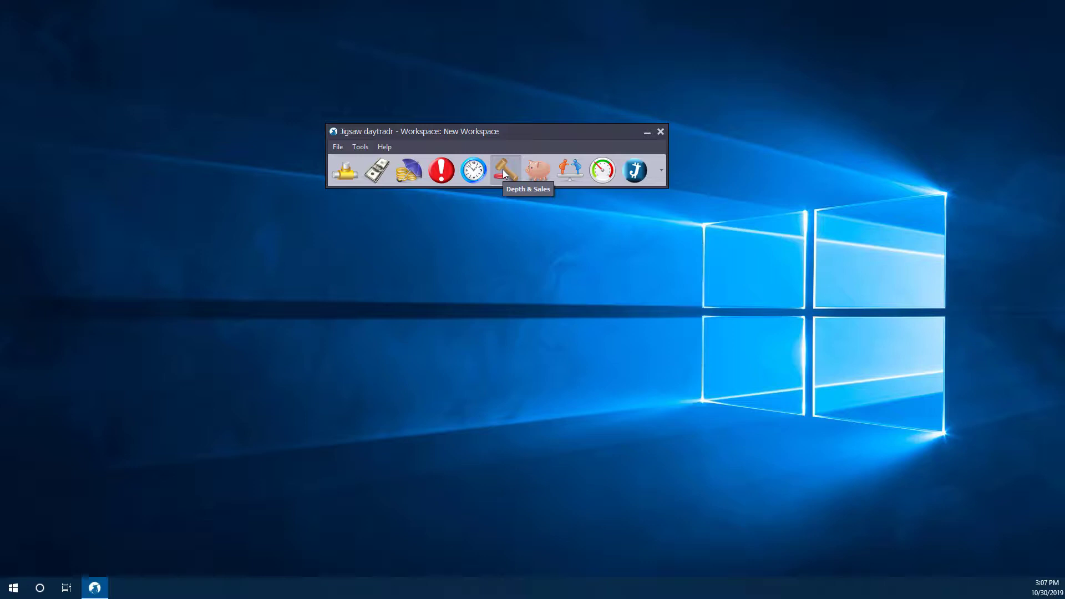
- Start a new Depth & Sales symbol search and browse the platform symbol options
left_click(504, 170)
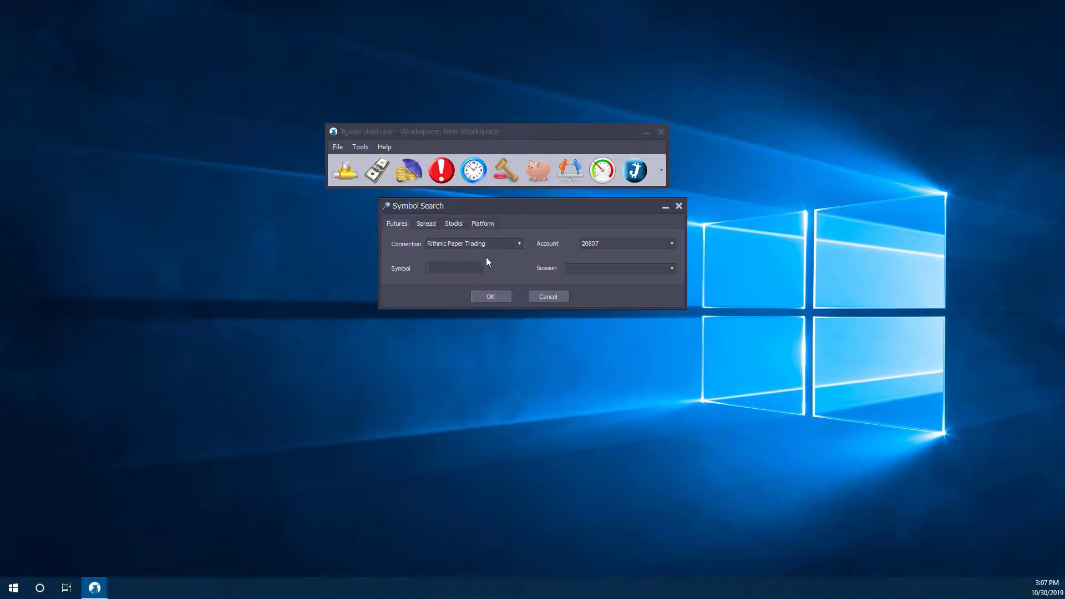
mouse_move(408, 223)
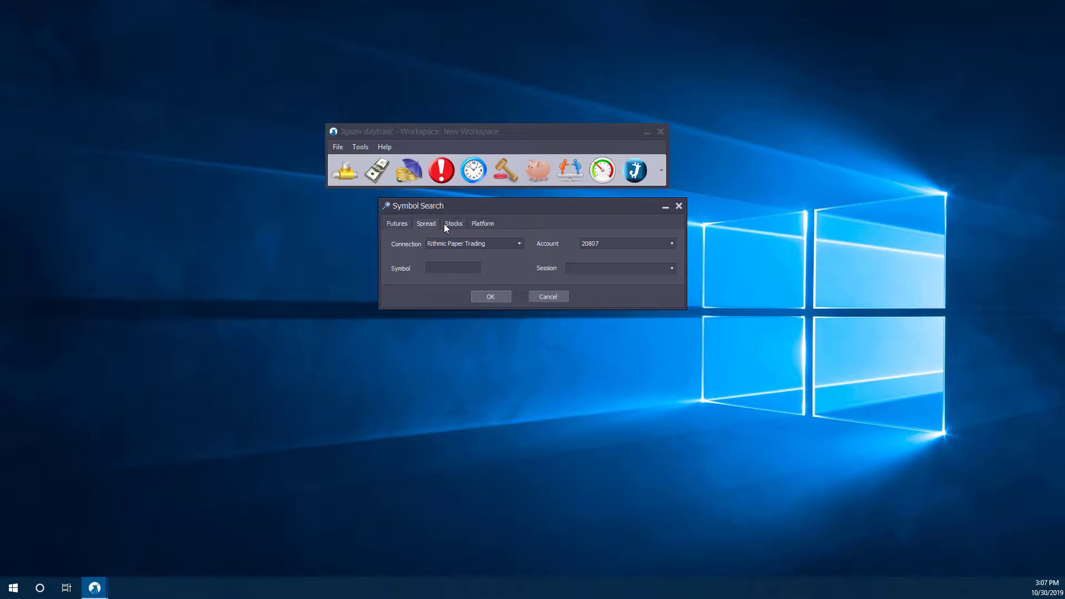
left_click(482, 223)
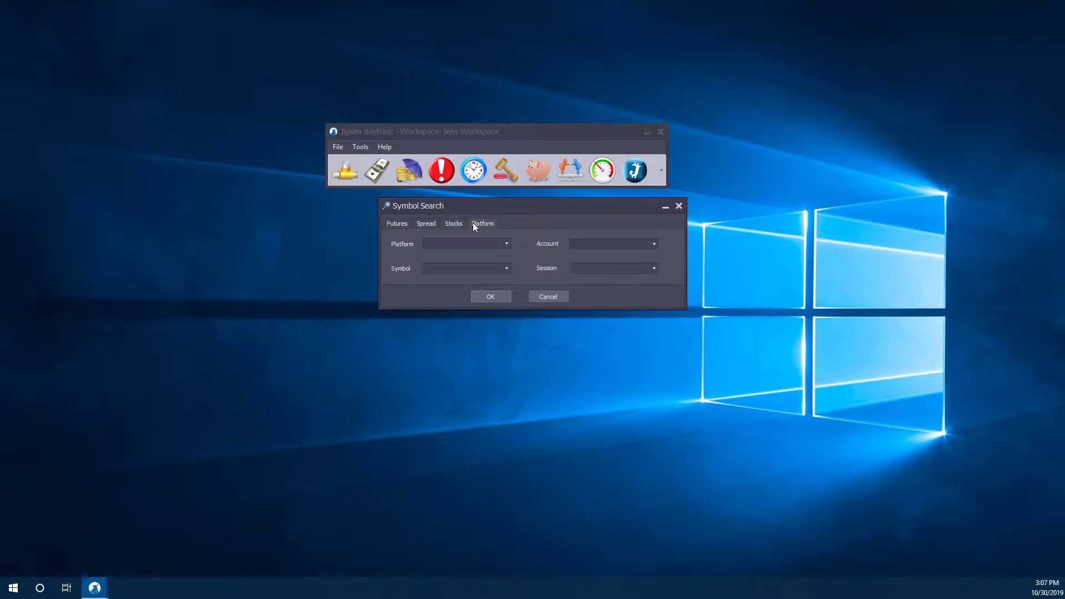
mouse_move(470, 245)
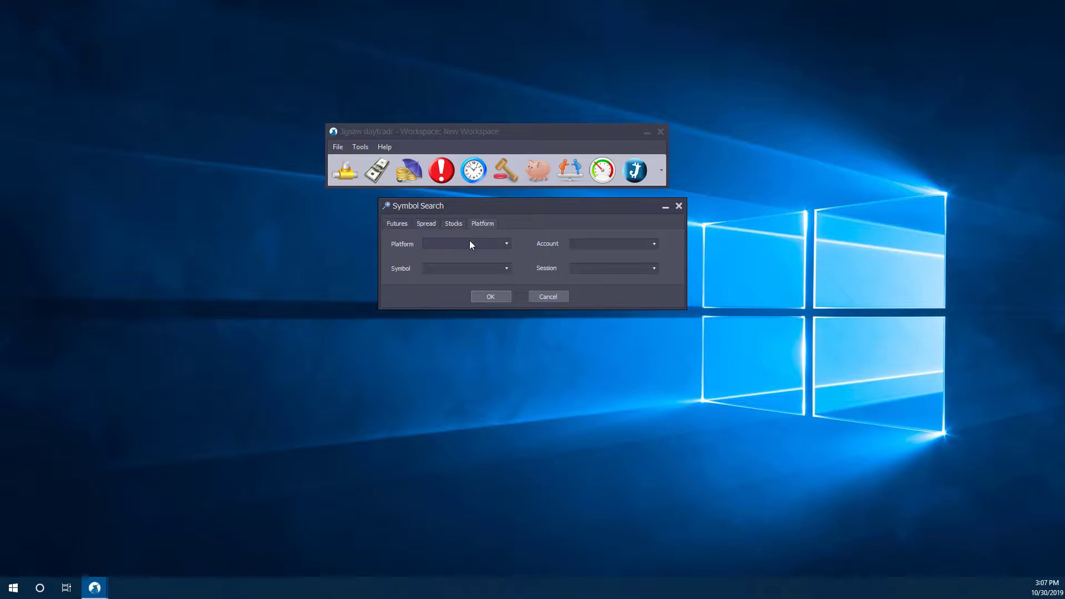
left_click(465, 243)
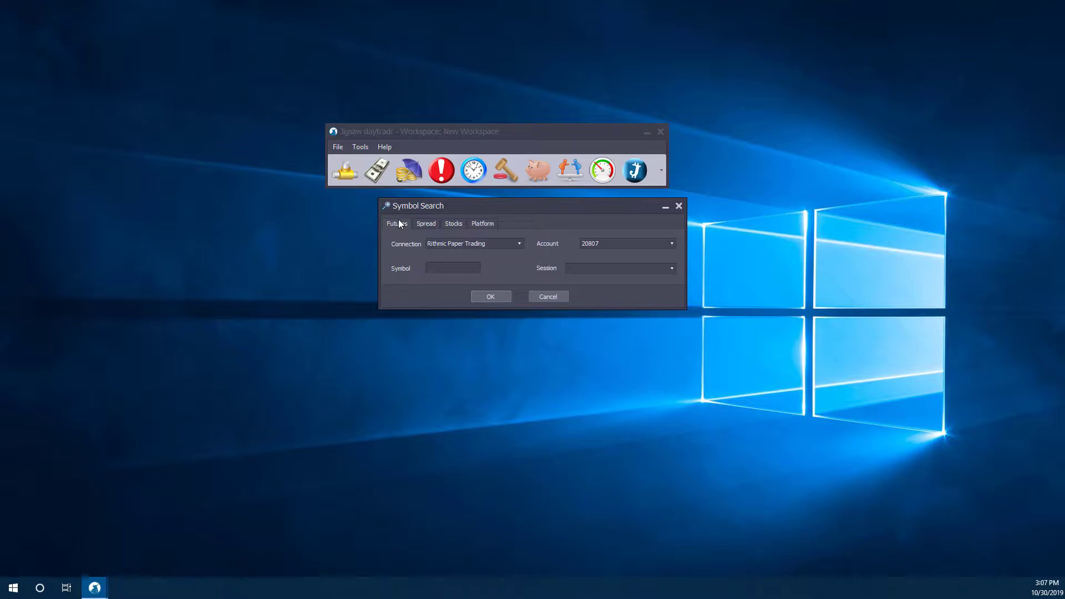
mouse_move(494, 253)
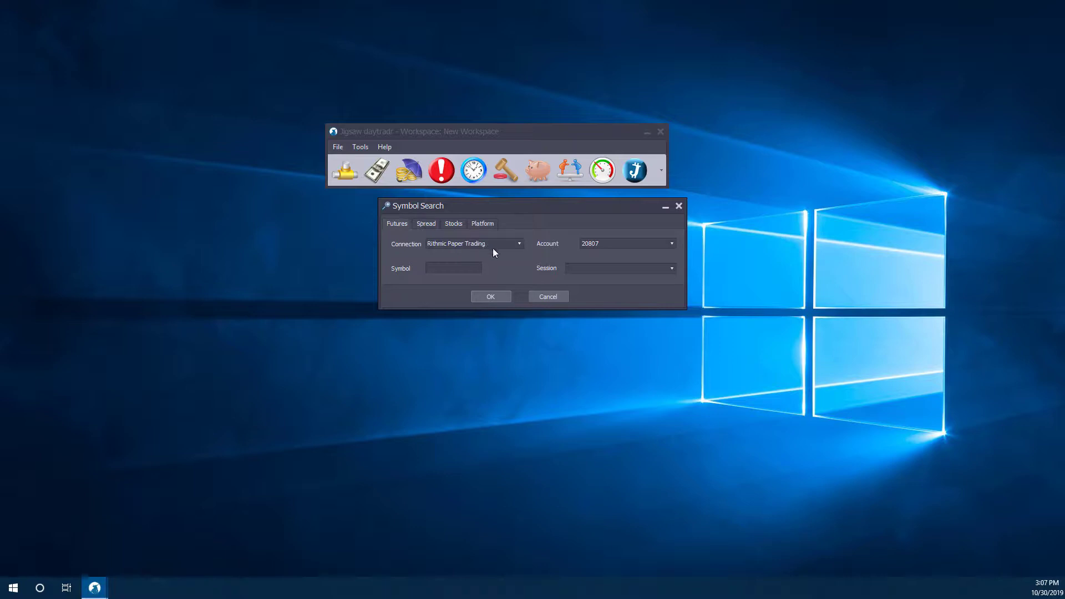
- Choose the Rithmic Paper Trading connection and its single paper trading account
left_click(518, 243)
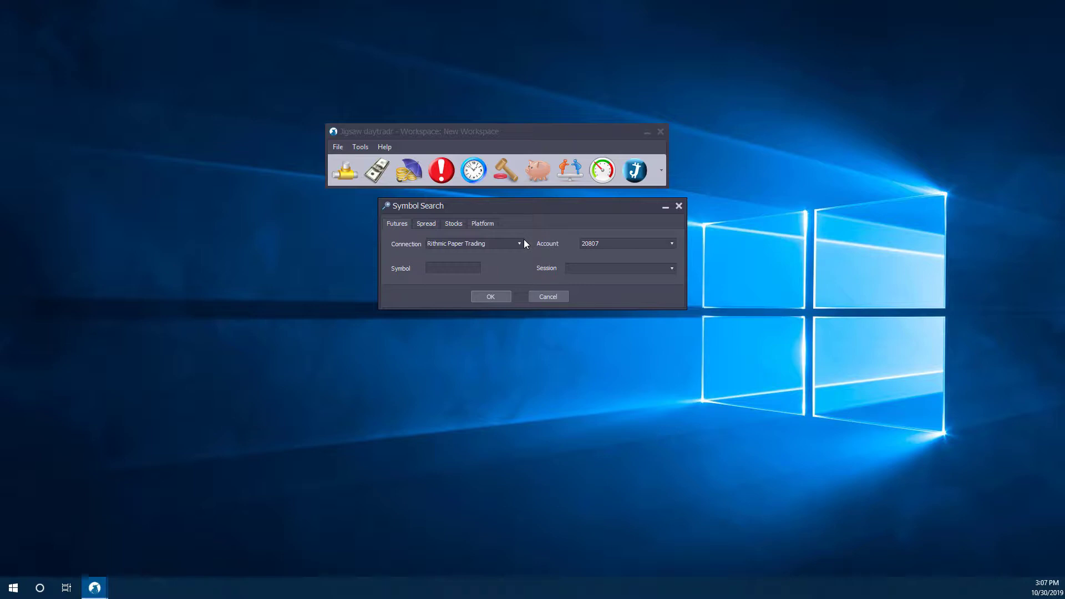
mouse_move(523, 237)
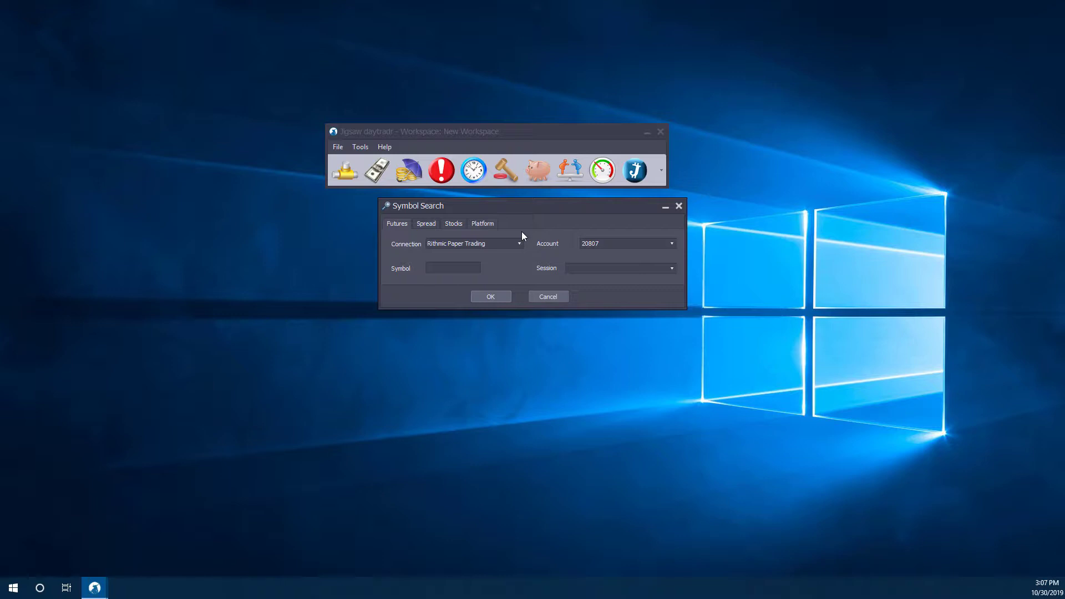
mouse_move(516, 246)
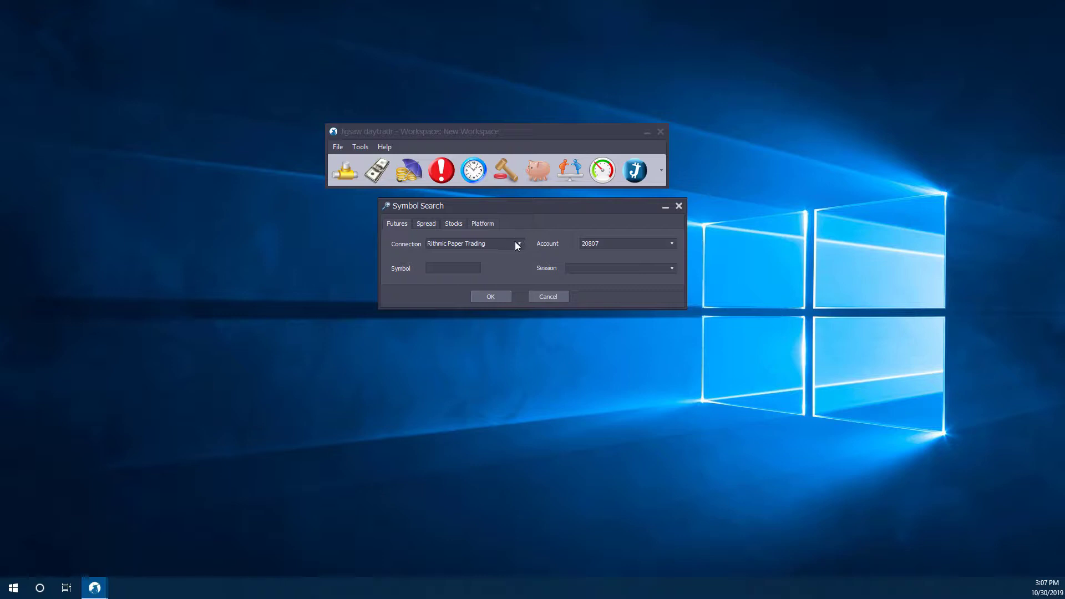
mouse_move(674, 251)
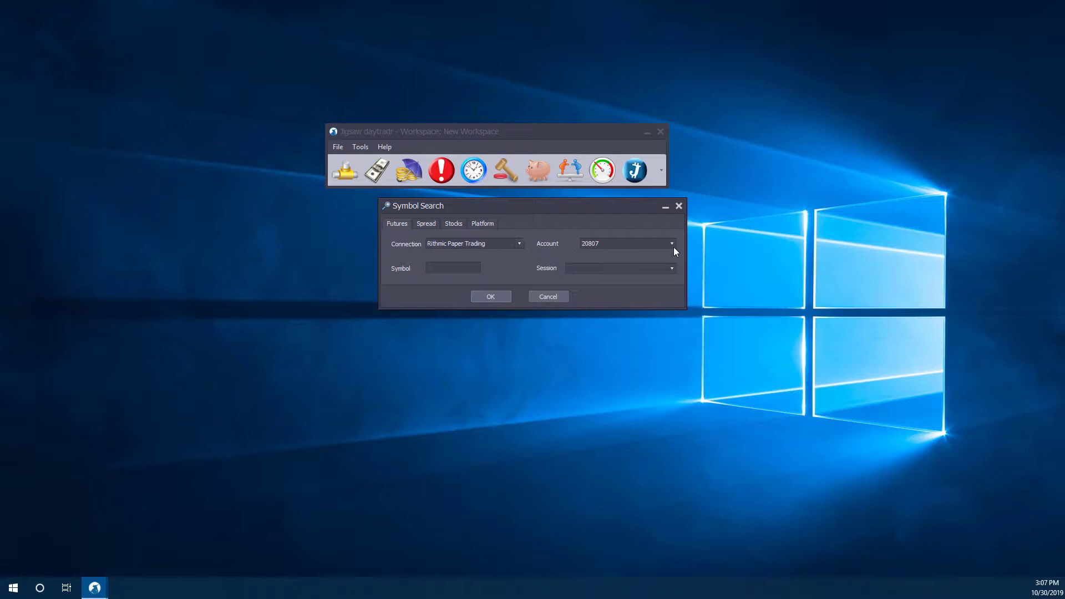
left_click(671, 243)
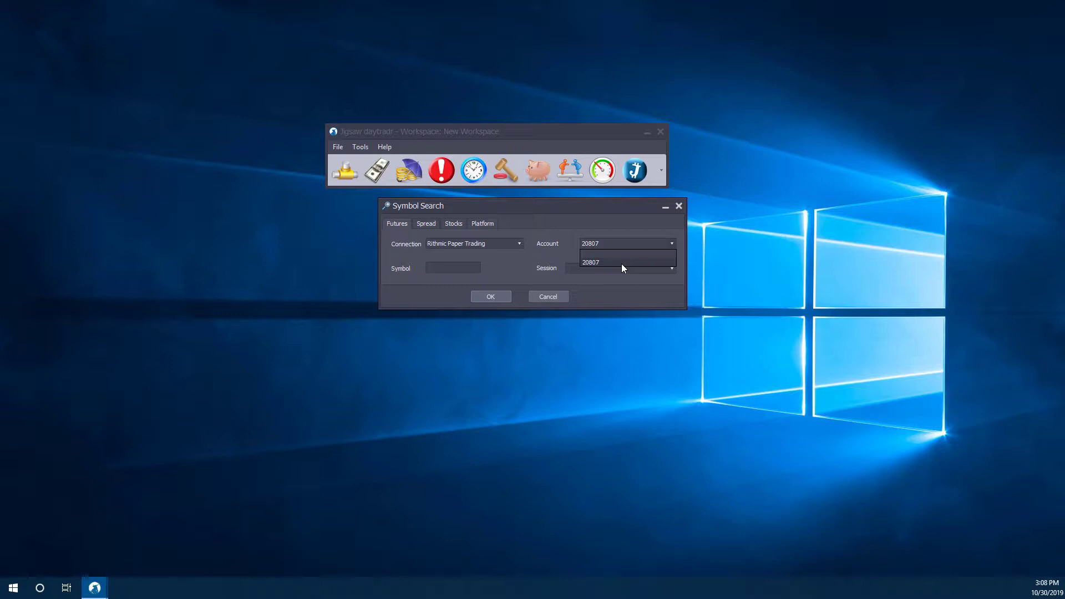
mouse_move(593, 272)
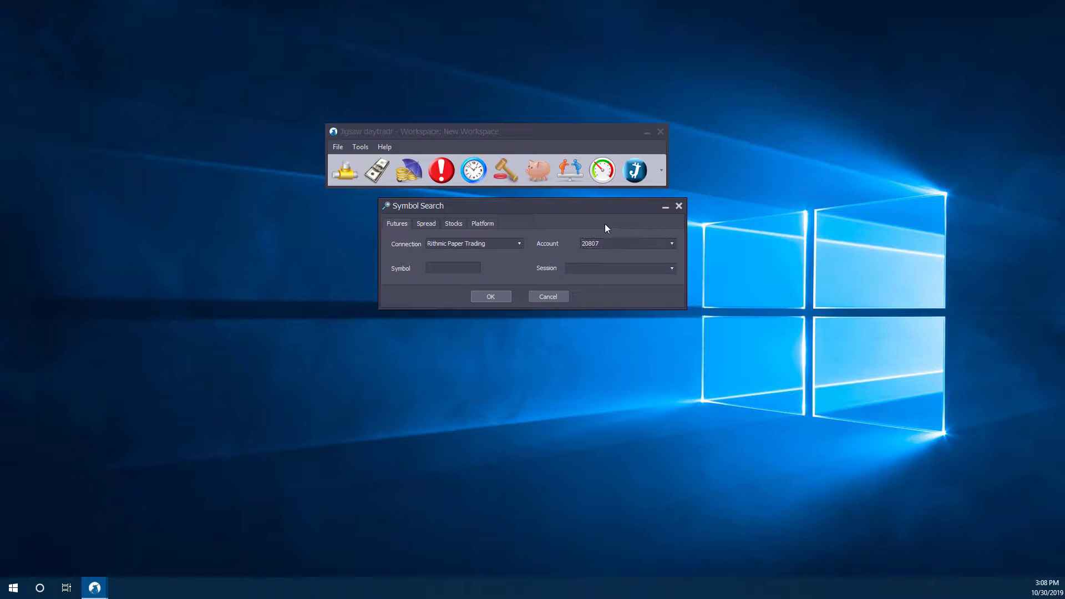
mouse_move(667, 245)
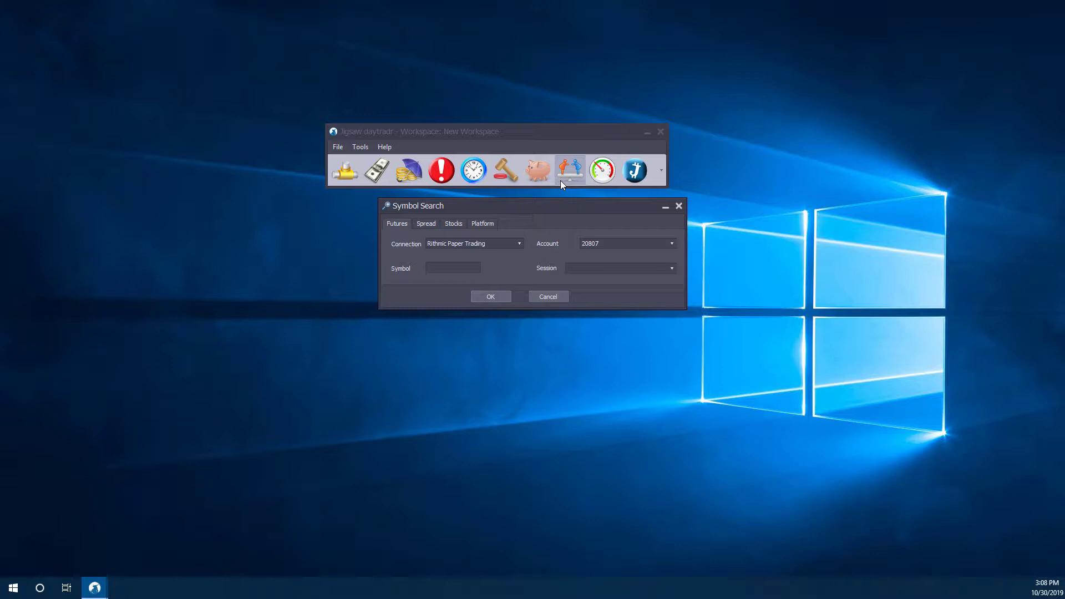
mouse_move(461, 251)
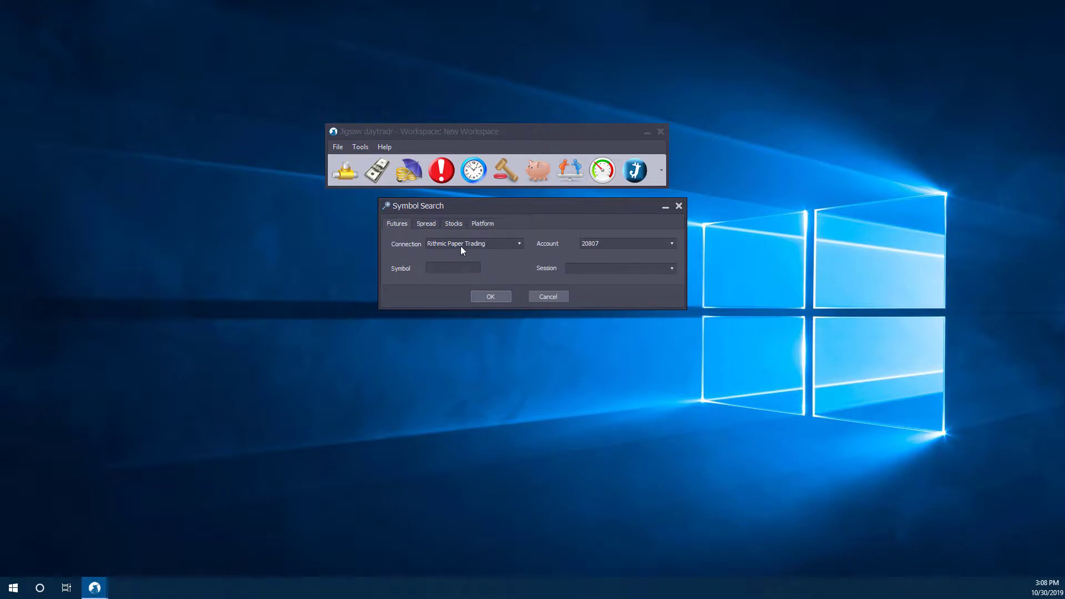
mouse_move(672, 272)
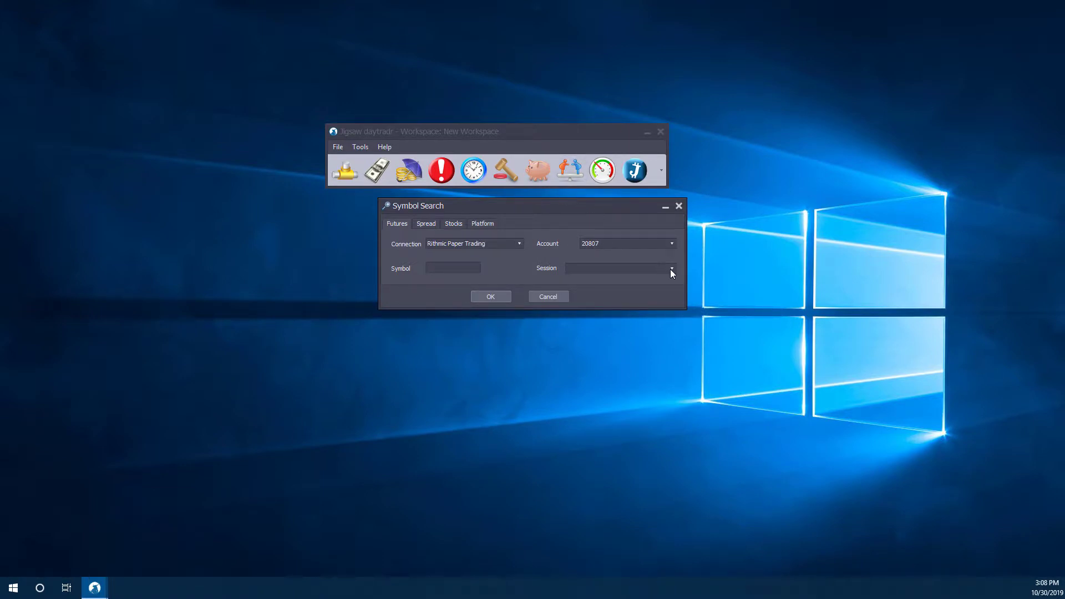
- Search 'es', set symbol ESZ19 with the CME Indices session, and confirm
left_click(671, 268)
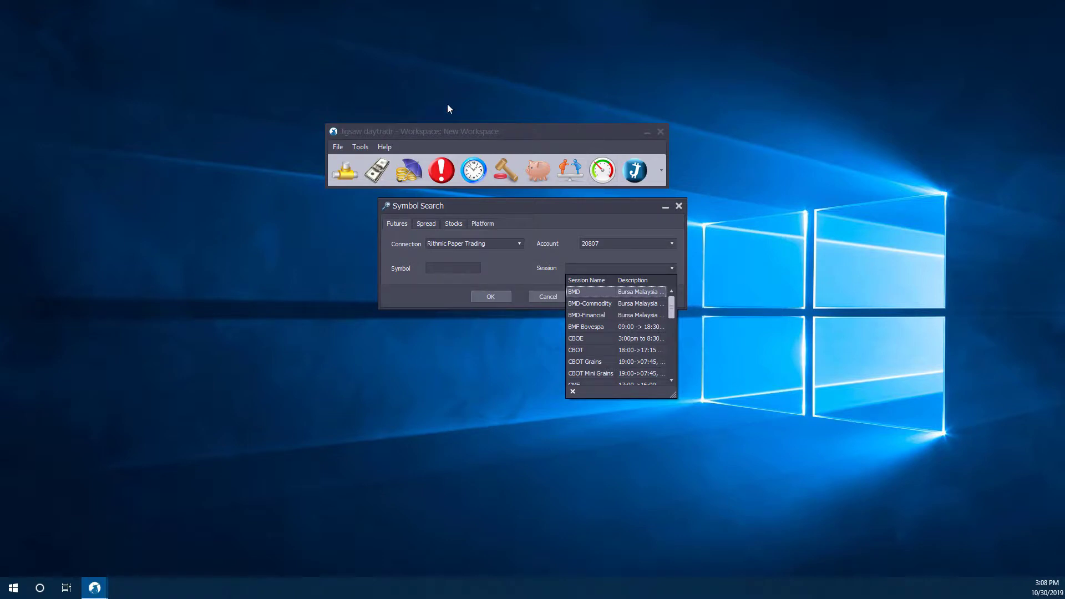
mouse_move(498, 246)
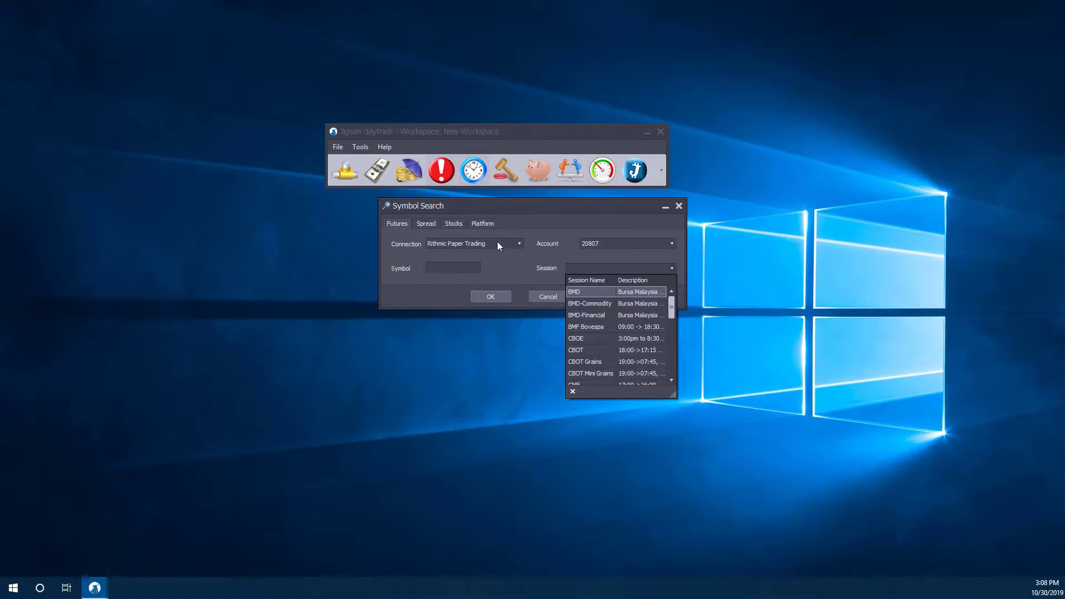
mouse_move(620, 357)
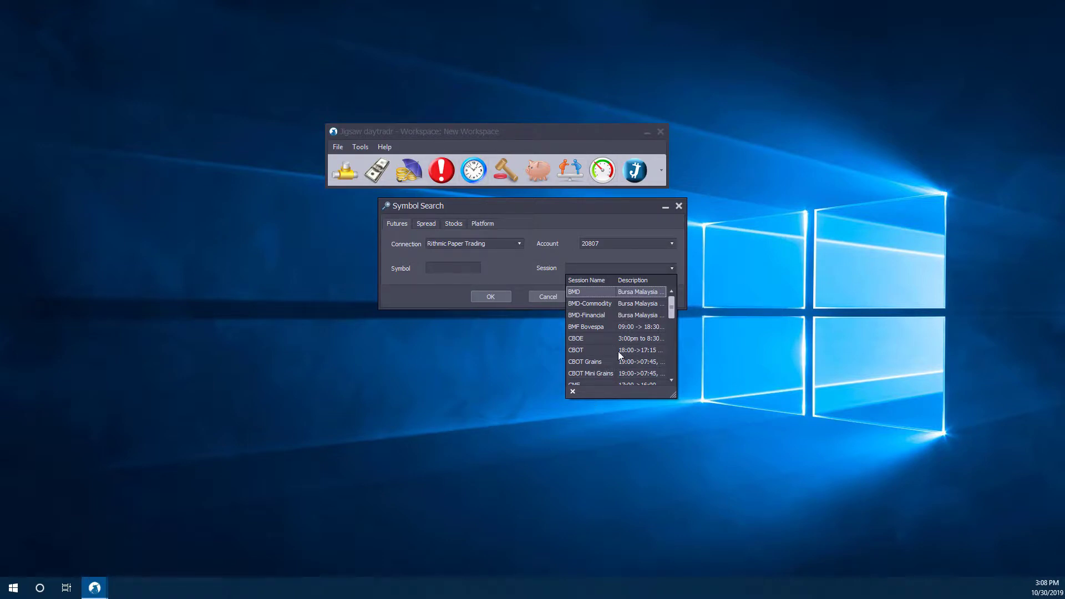
scroll("down", 3)
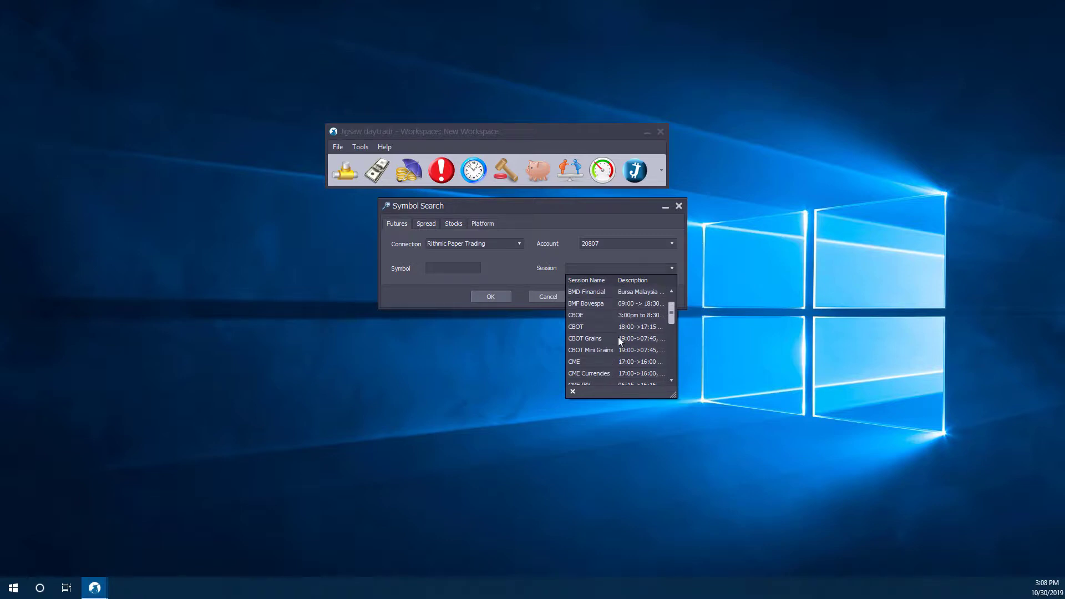
scroll("down", 3)
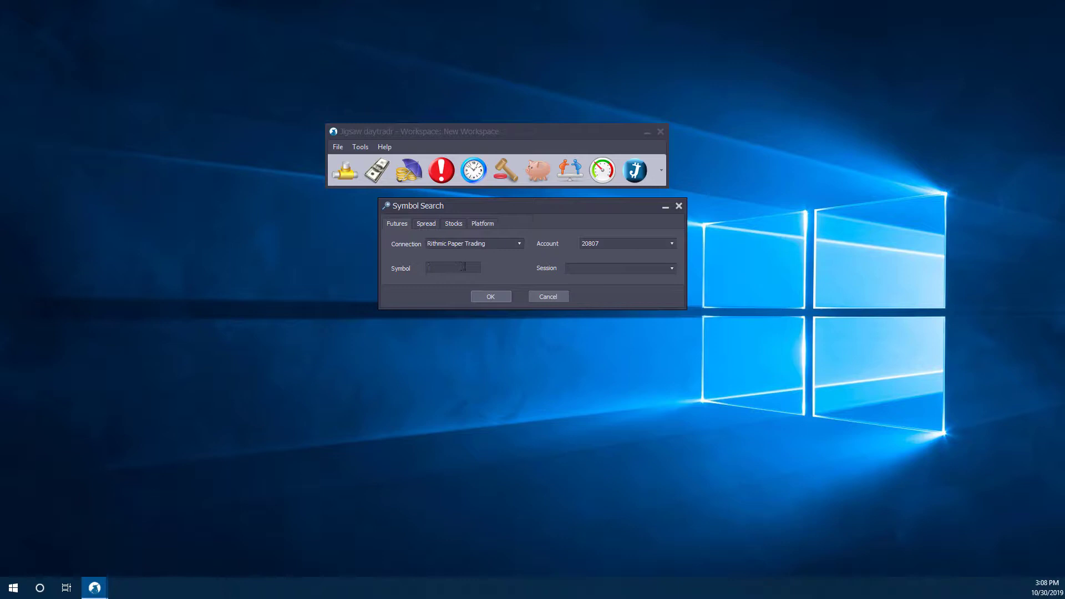
left_click(453, 267)
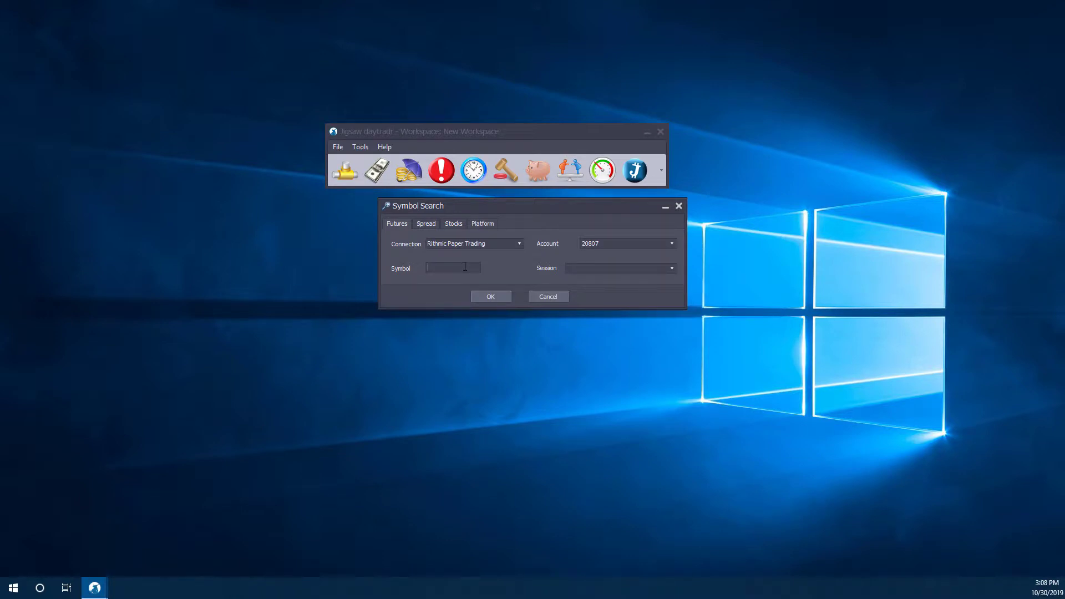
type("es")
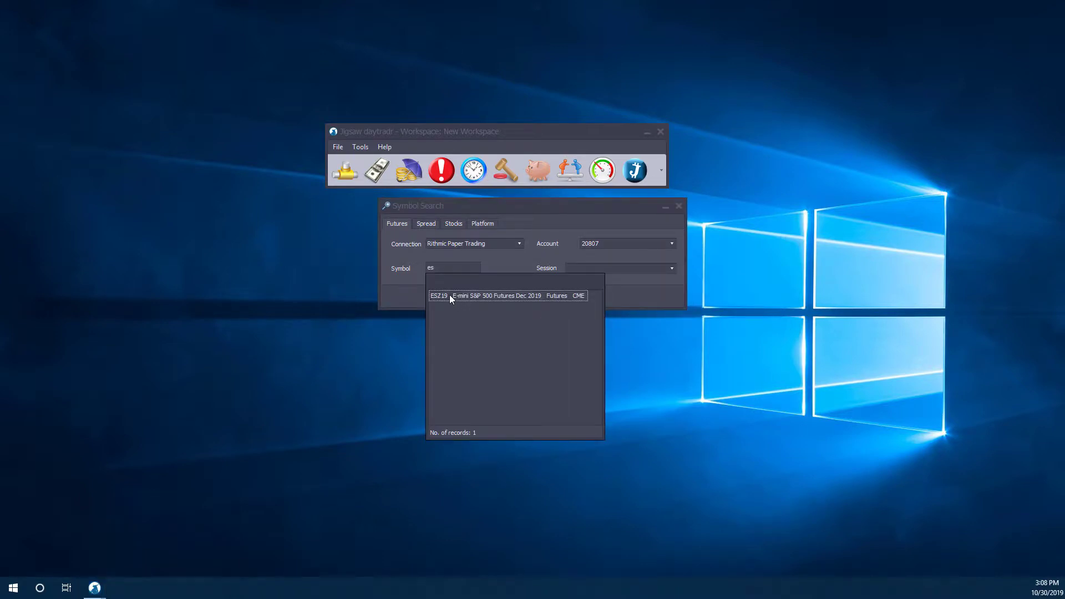
mouse_move(472, 305)
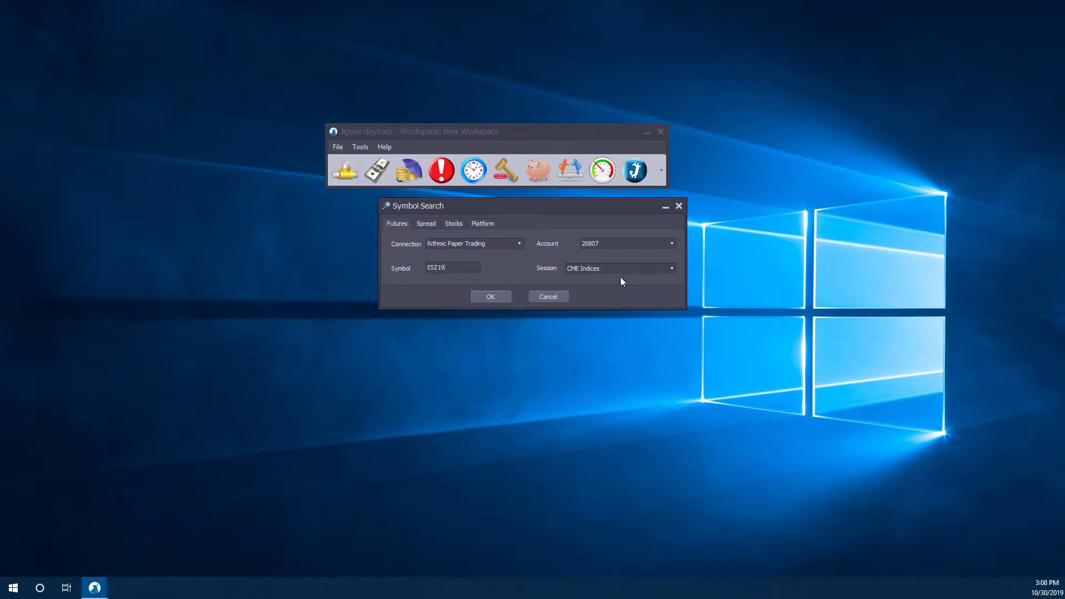
mouse_move(562, 222)
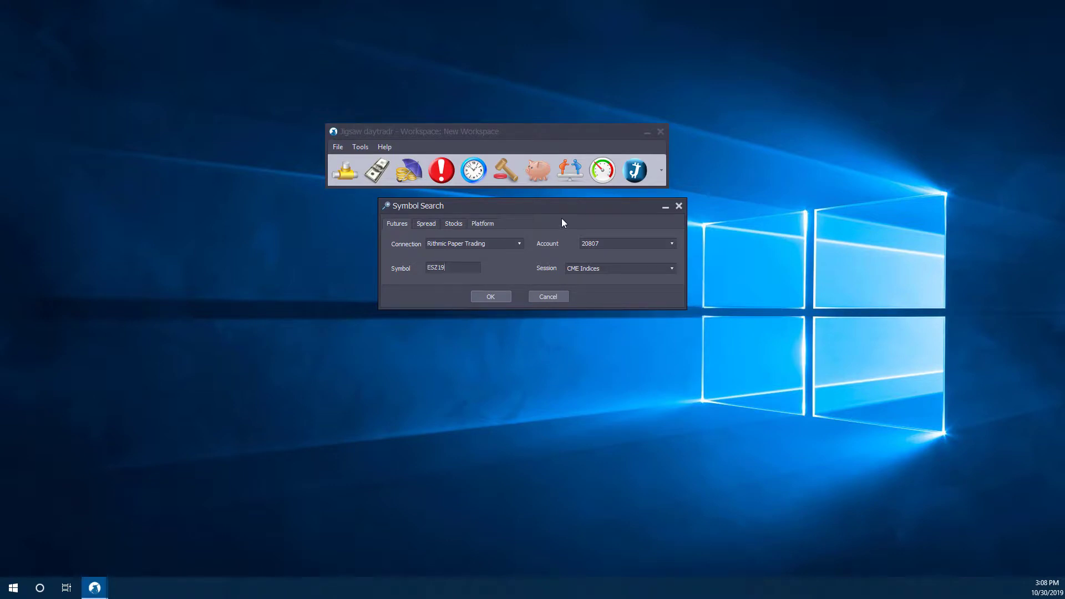
left_click(671, 268)
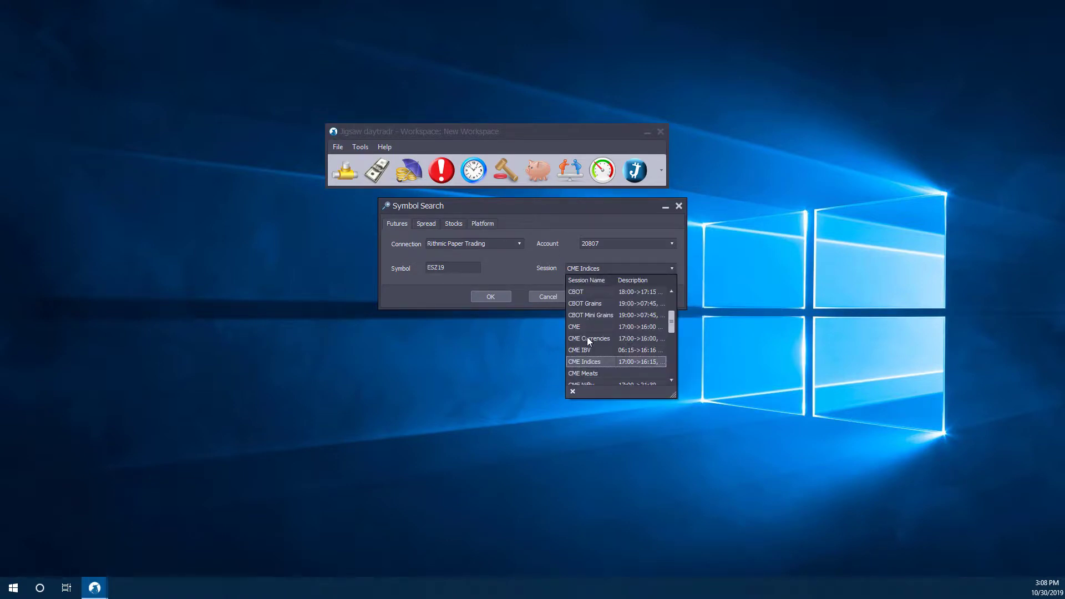
mouse_move(586, 369)
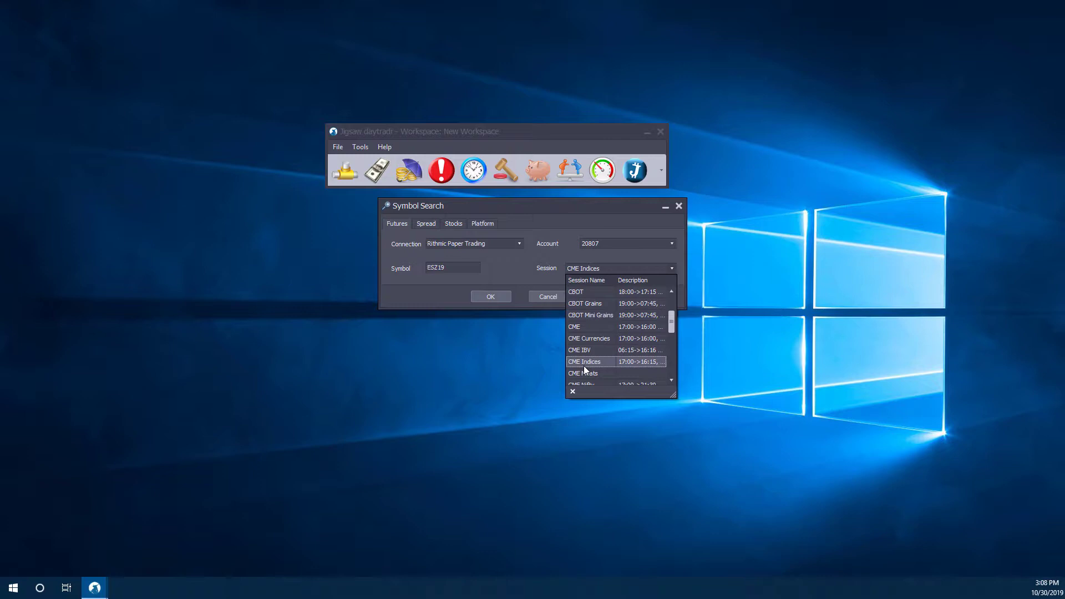
left_click(584, 360)
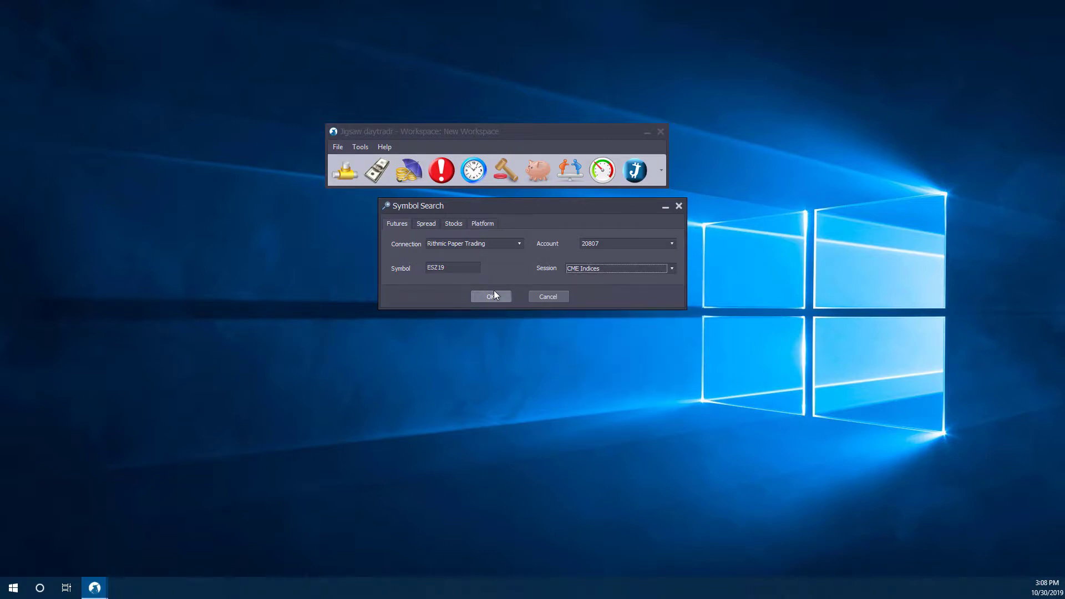
mouse_move(599, 284)
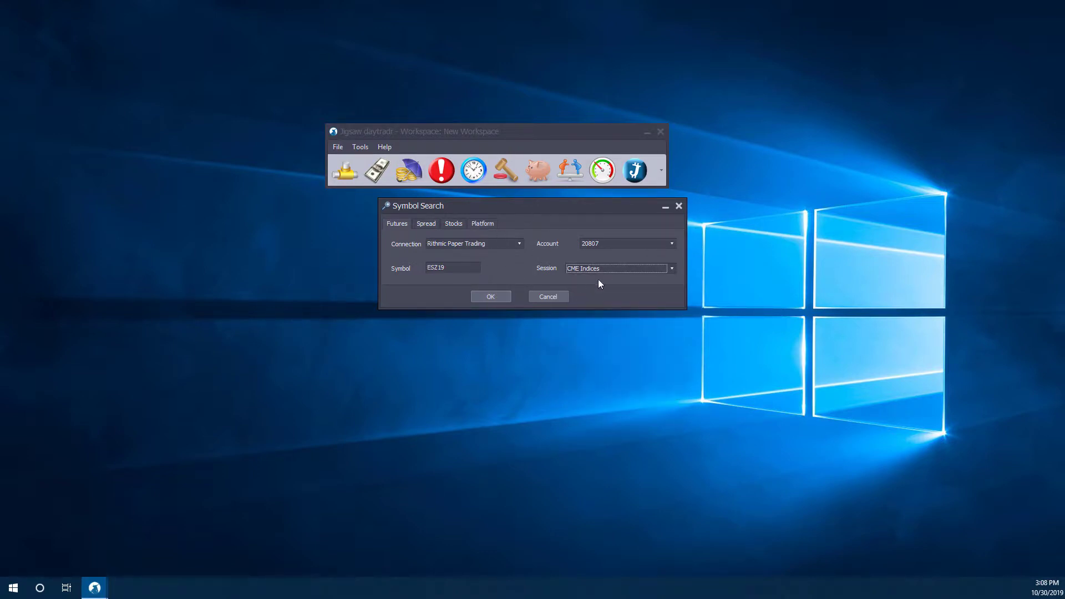
left_click(490, 297)
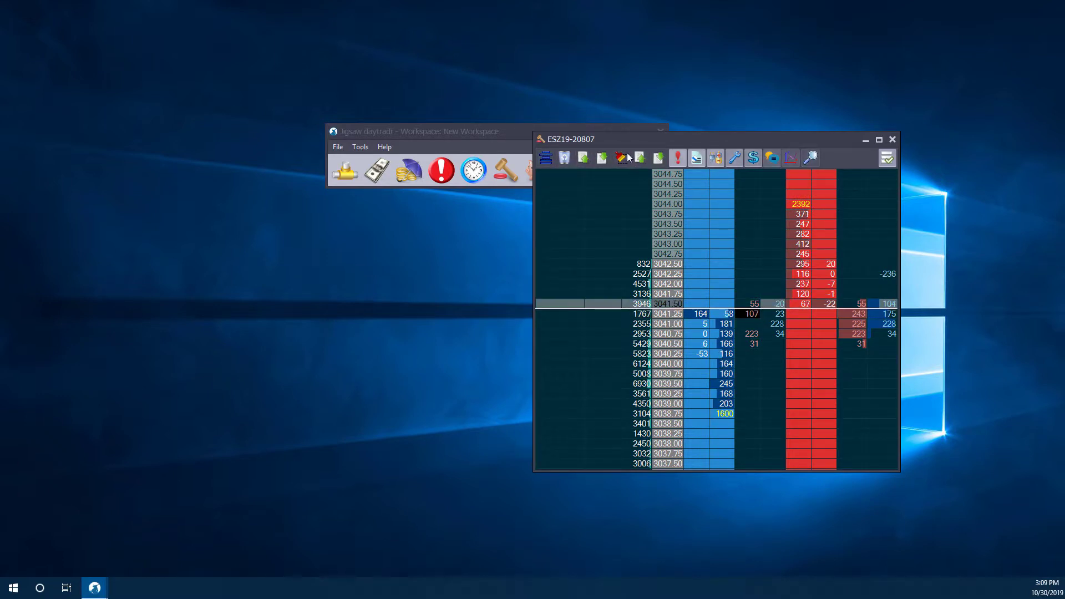
mouse_move(790, 157)
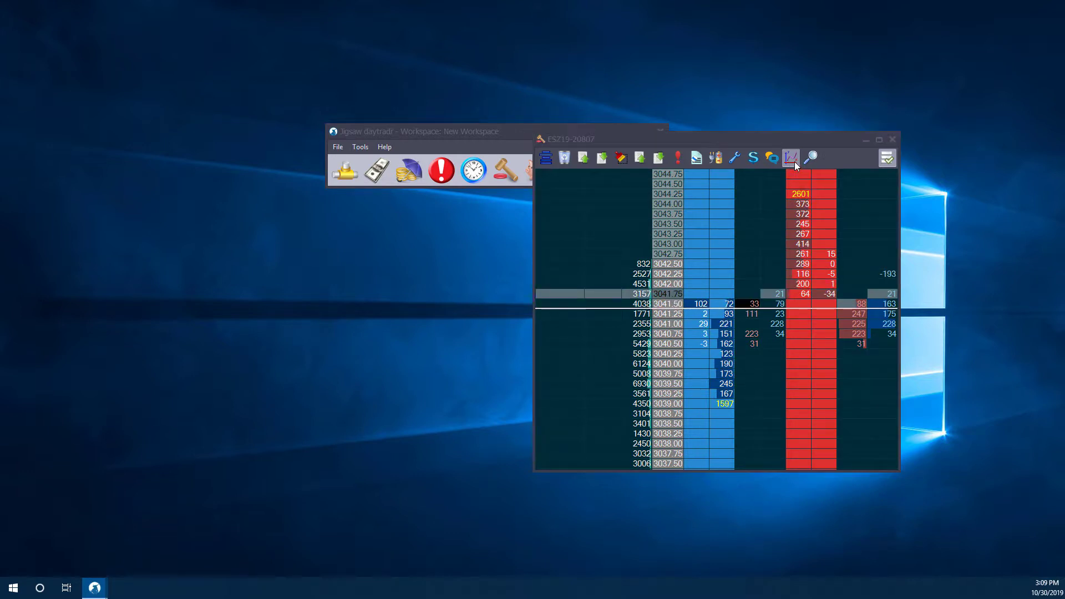
- Open a native ESZ19 chart alongside the Depth & Sales ladder
left_click(790, 158)
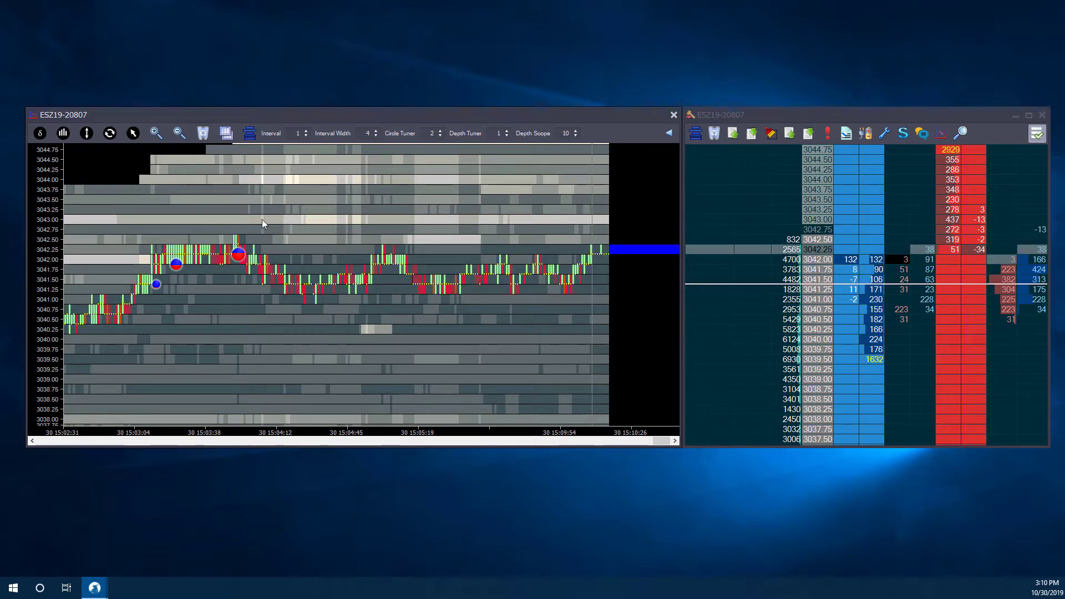
- Show the large trade details: 1302 X 818 at 15:03:53
left_click(239, 257)
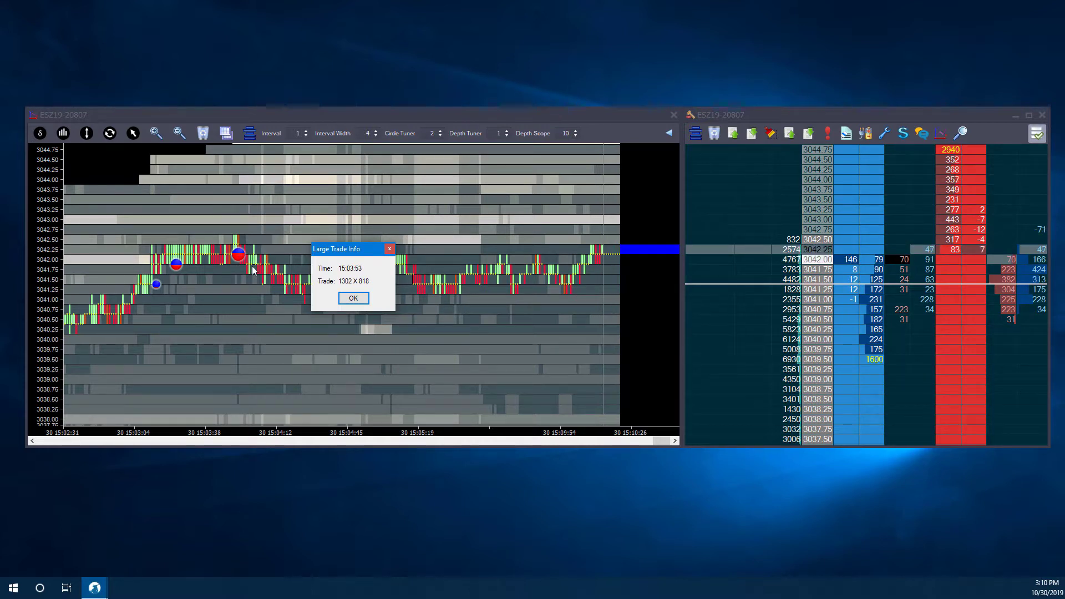
- Dismiss the trade details, then inspect a second large trade: 666 X 992 at 15:03:23
left_click(353, 297)
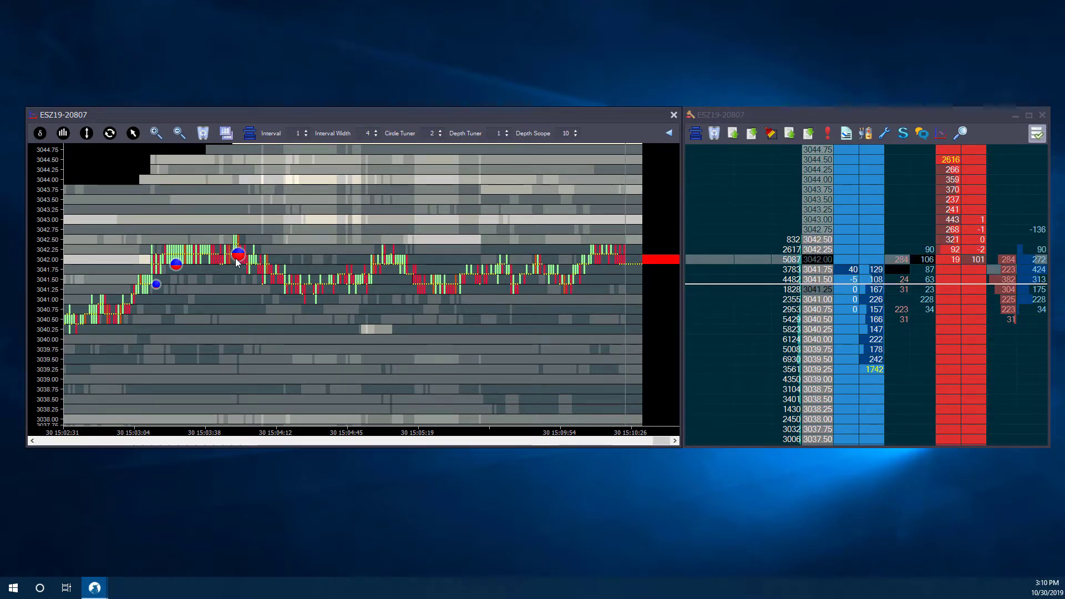
left_click(175, 265)
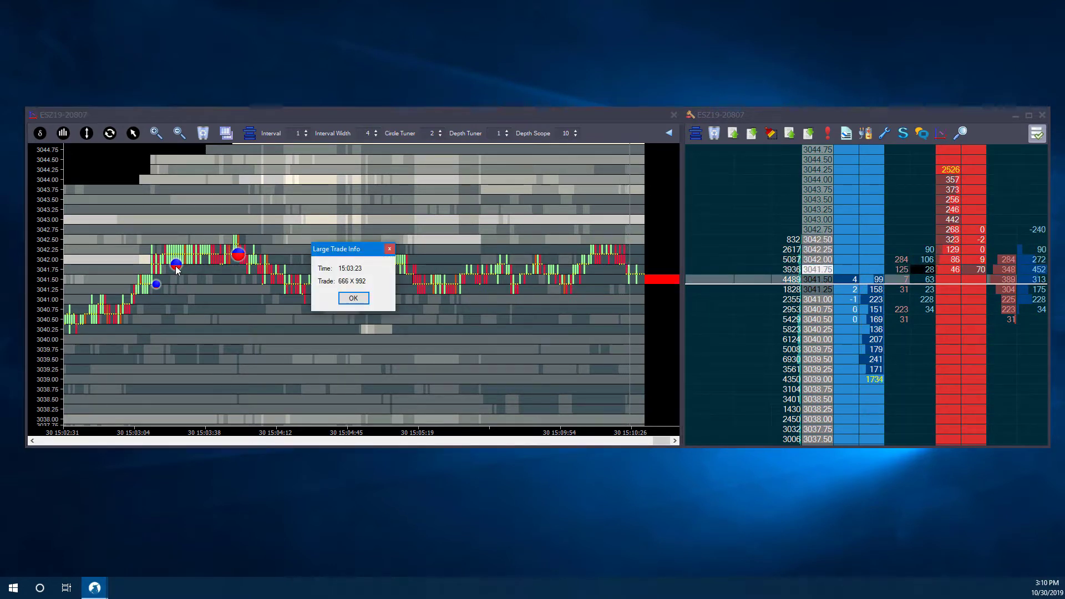
left_click(353, 297)
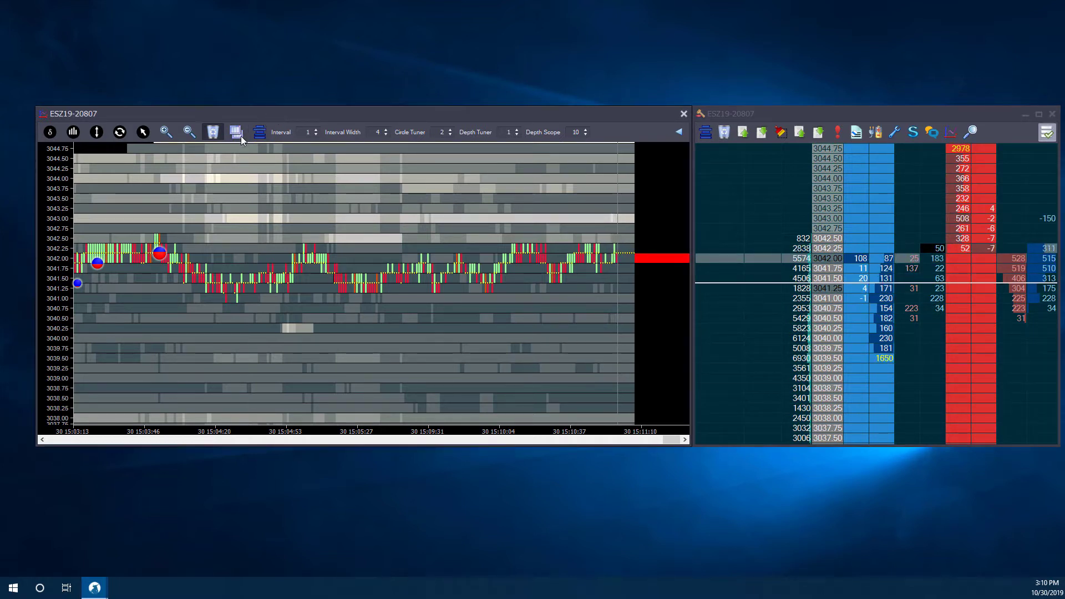
mouse_move(235, 132)
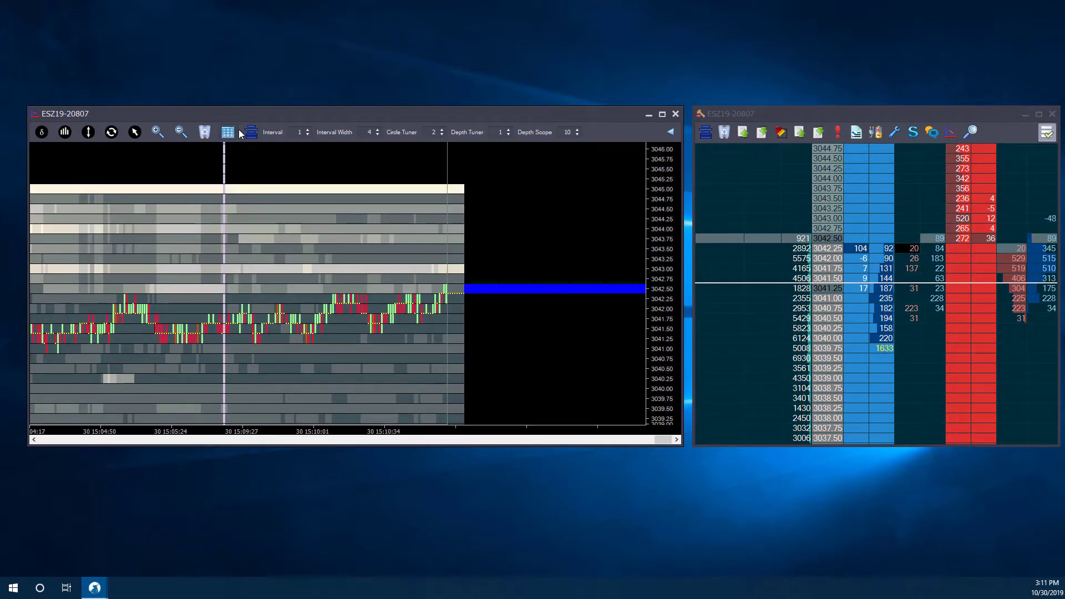
- Maximize the ESZ19 chart to fill the whole screen
left_click(662, 113)
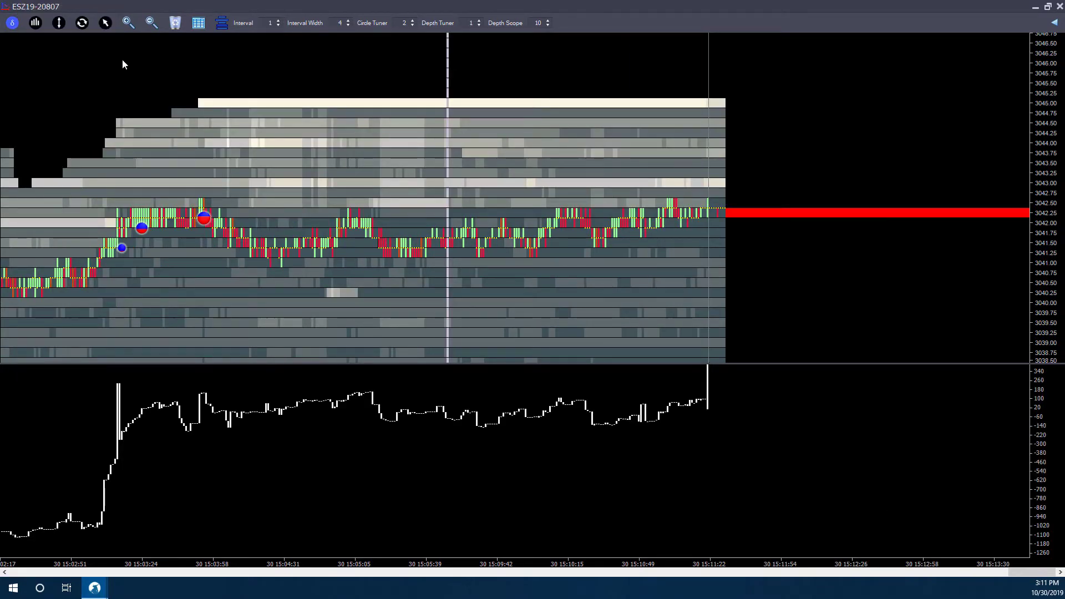
- Add Volume, TotalDepth and Flip Chart panes below the delta line and enable crosshair
left_click(35, 22)
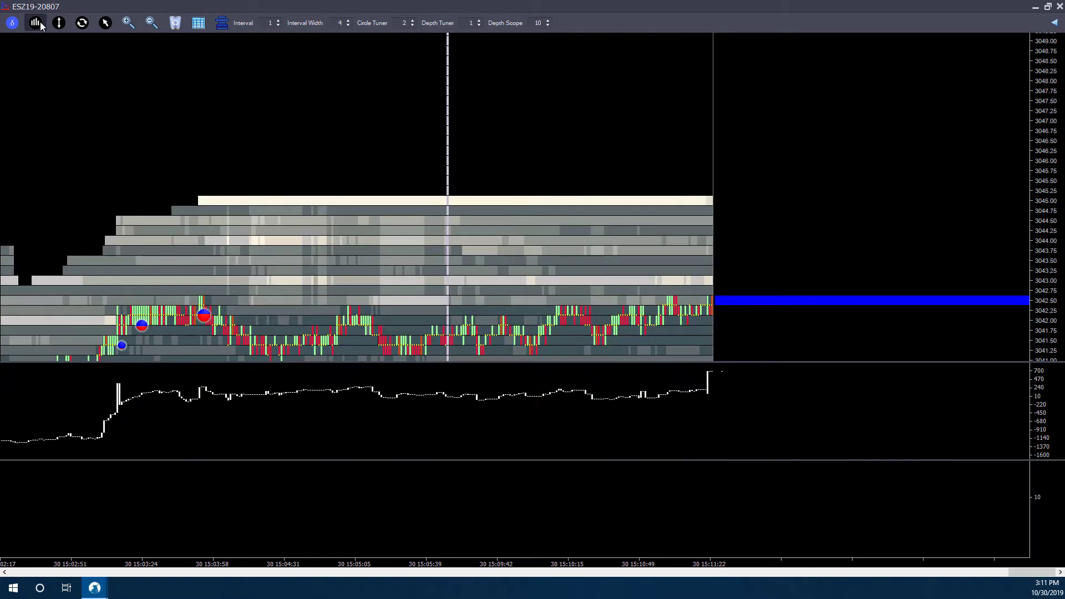
left_click(58, 22)
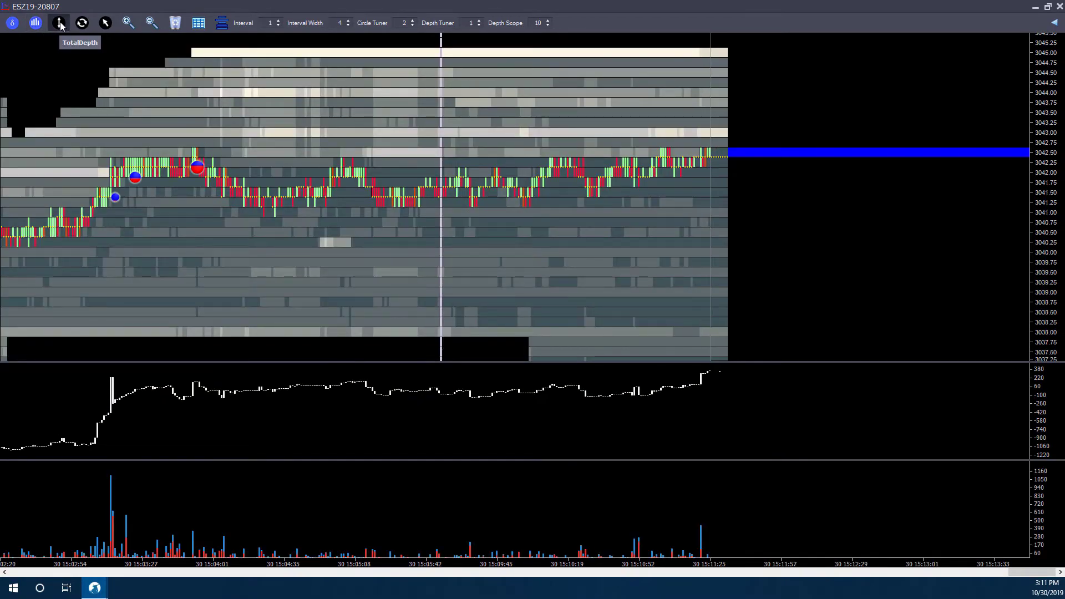
left_click(59, 22)
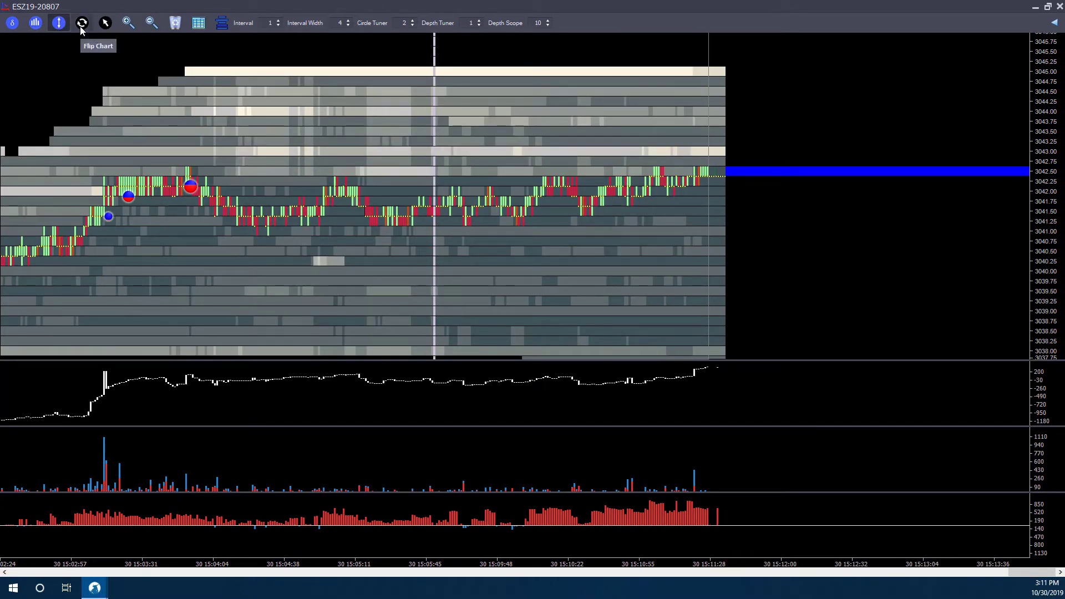
left_click(60, 22)
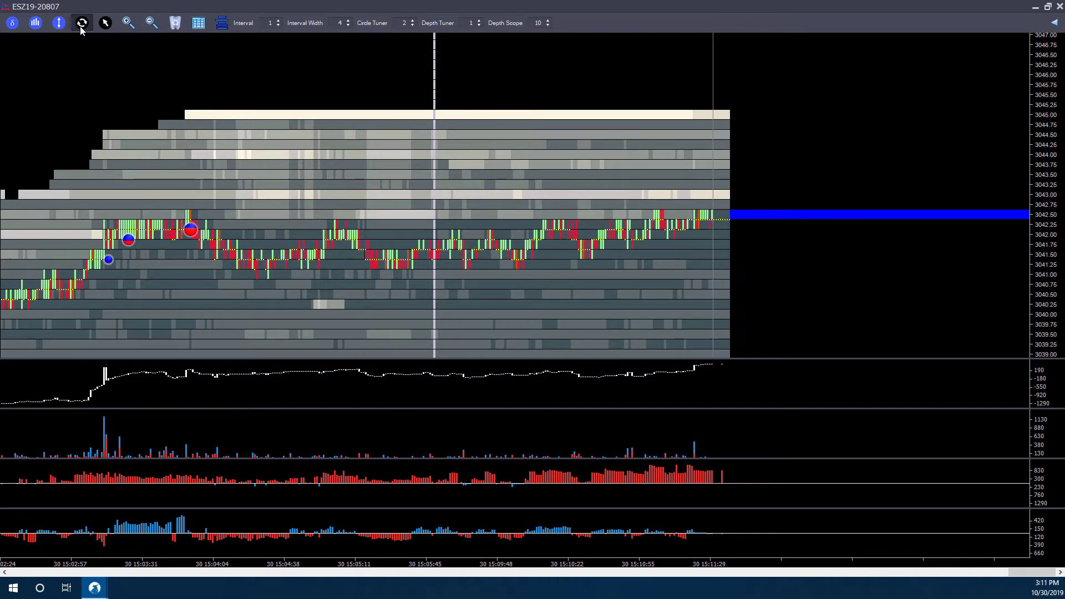
mouse_move(81, 23)
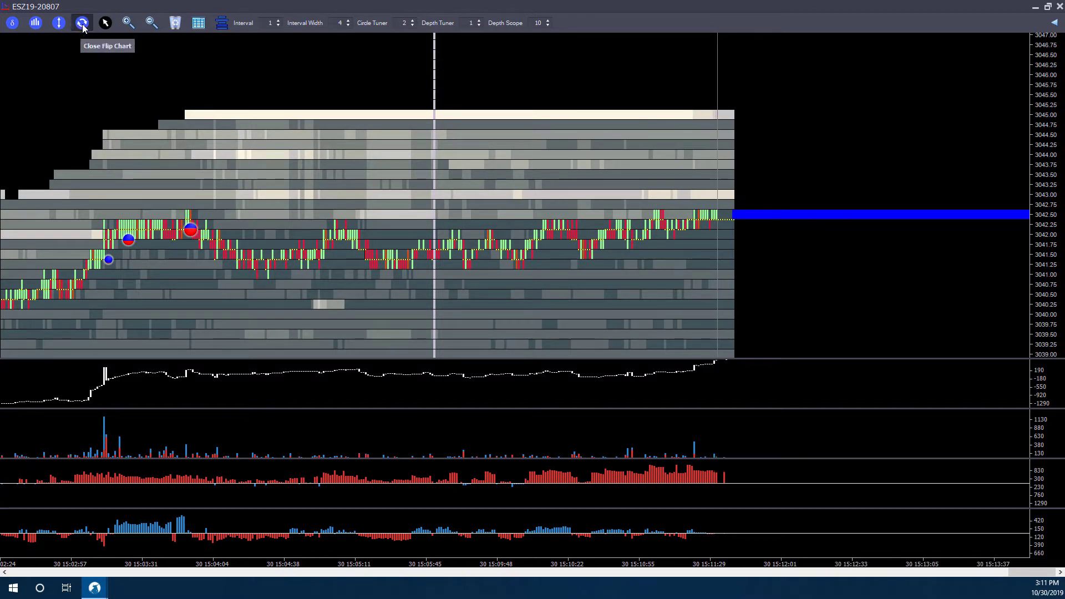
left_click(82, 22)
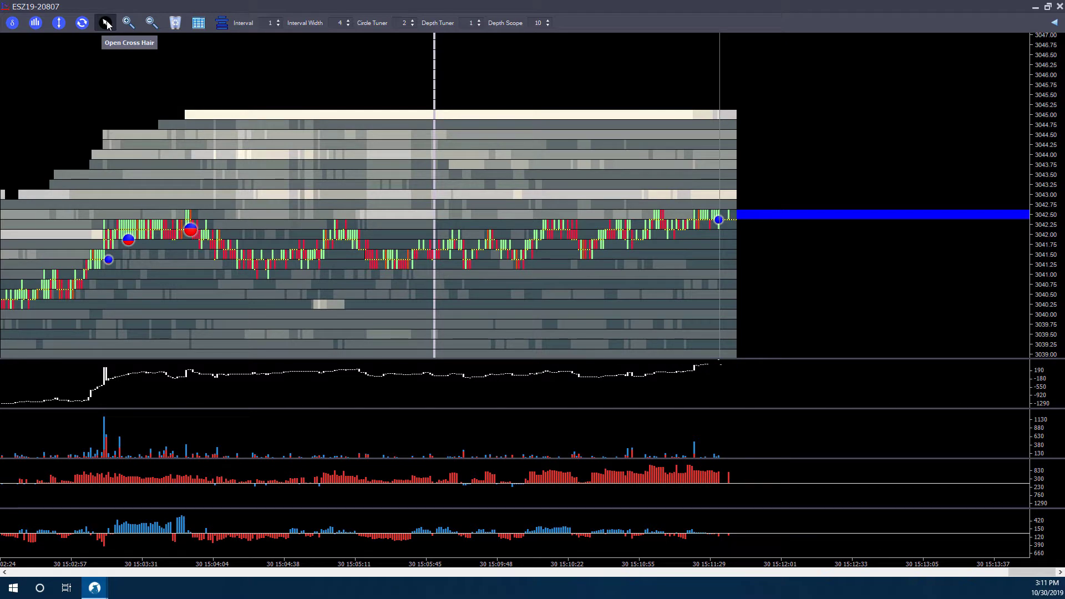
left_click(105, 22)
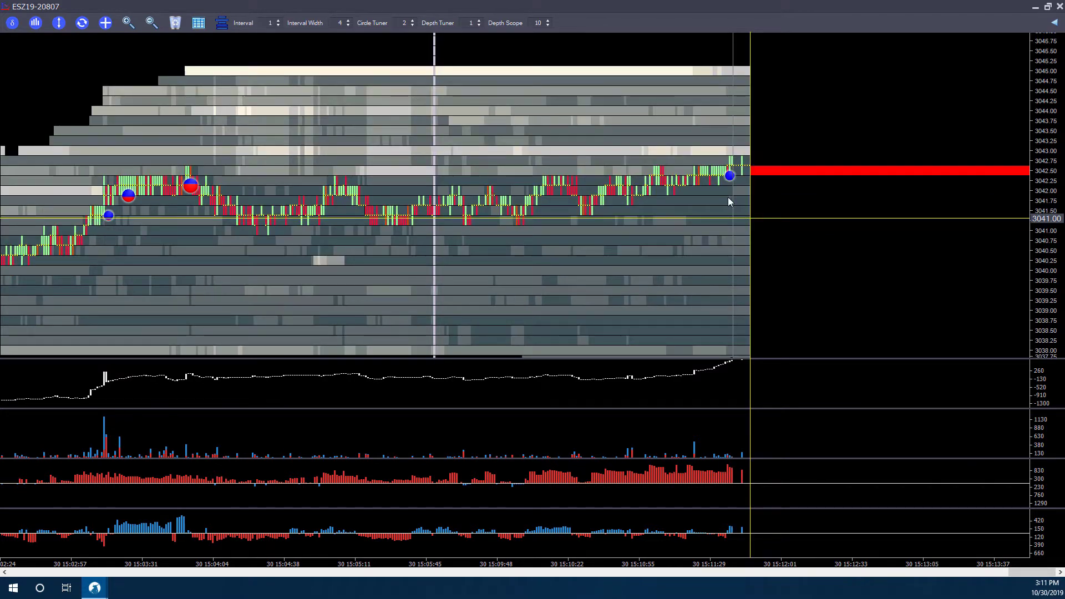
mouse_move(127, 22)
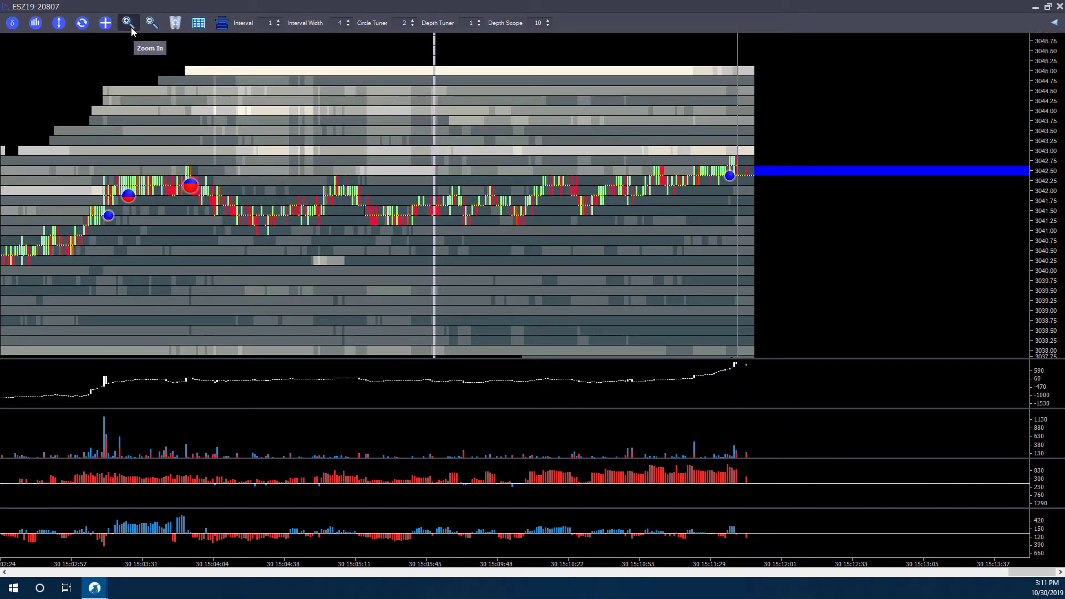
left_click(127, 22)
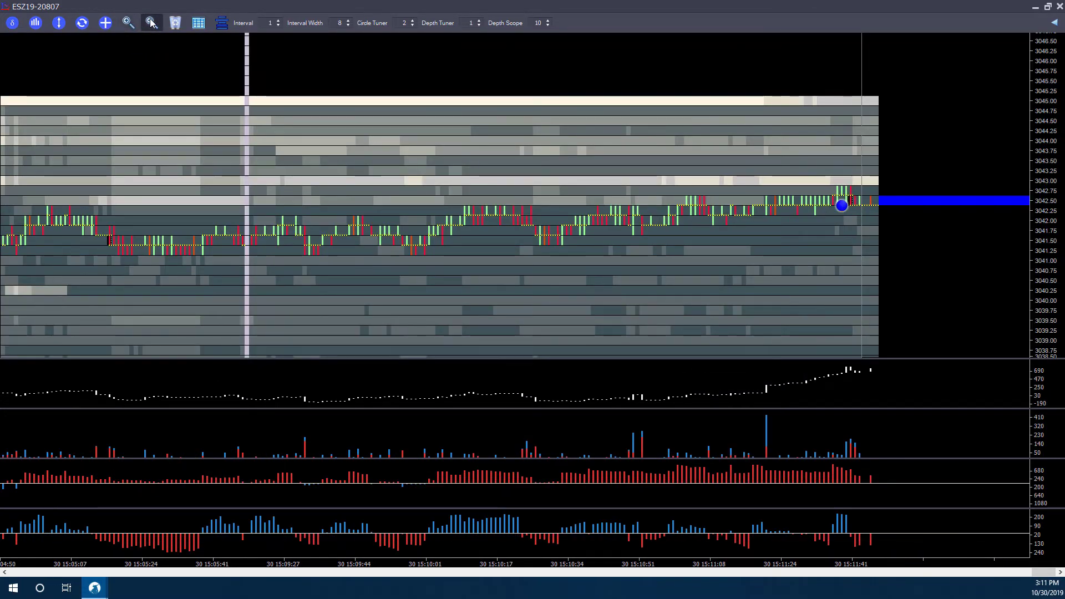
left_click(151, 23)
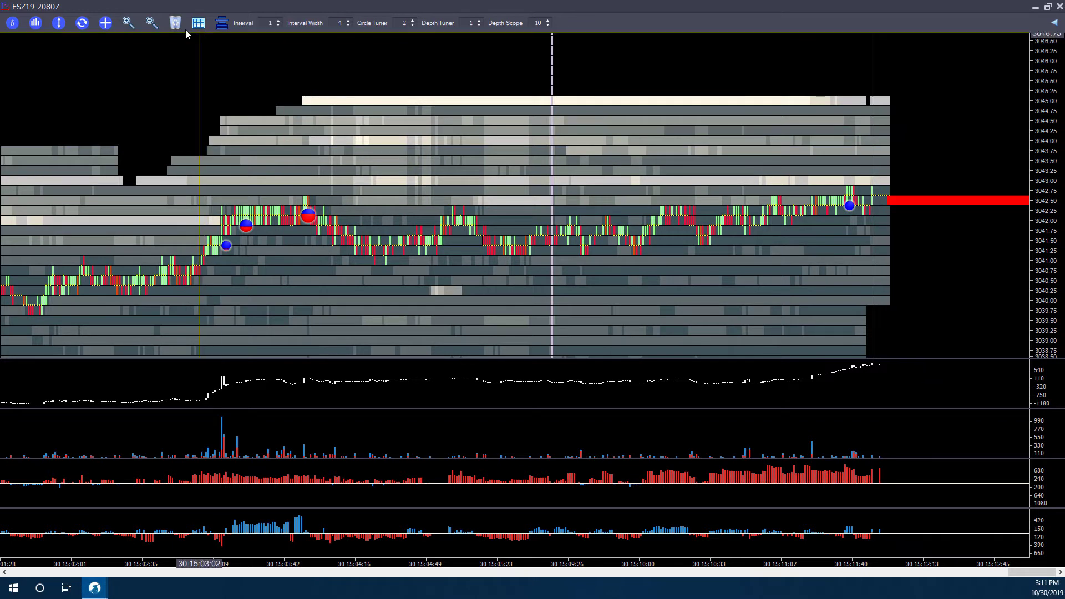
left_click(197, 22)
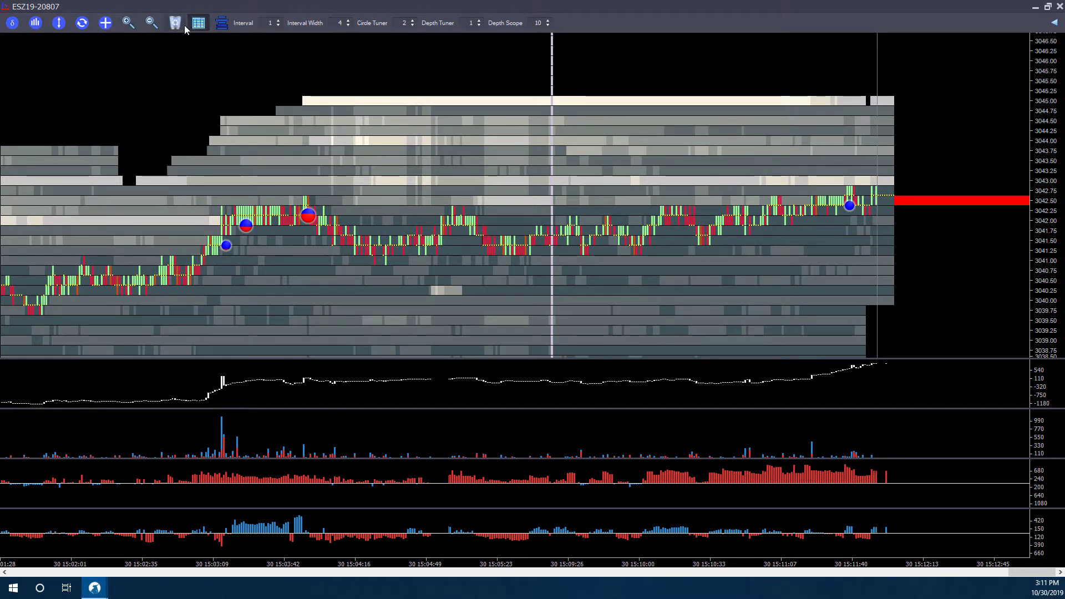
mouse_move(221, 23)
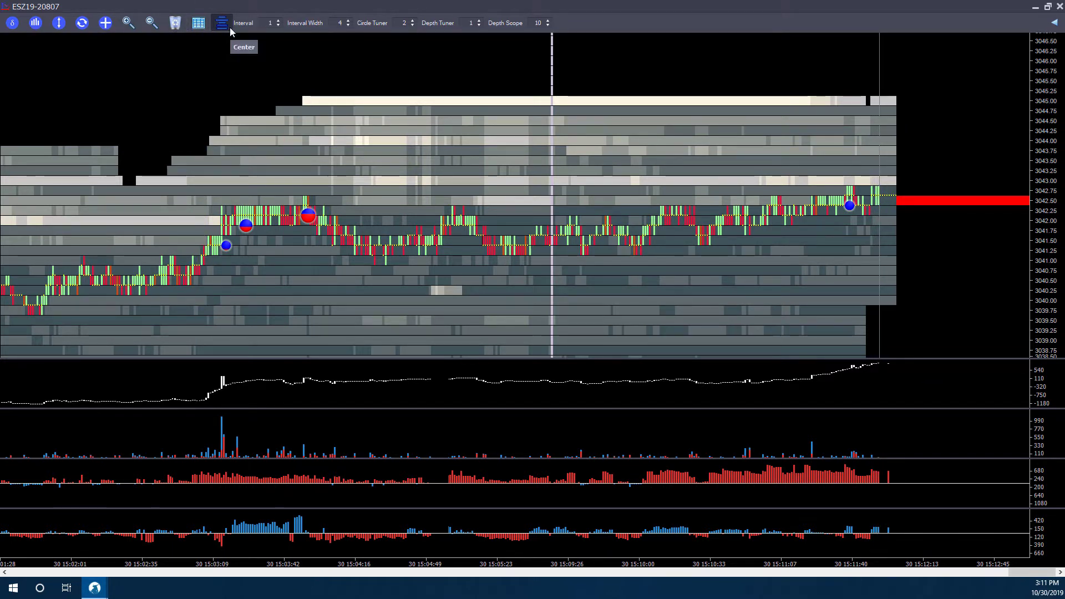
left_click(220, 23)
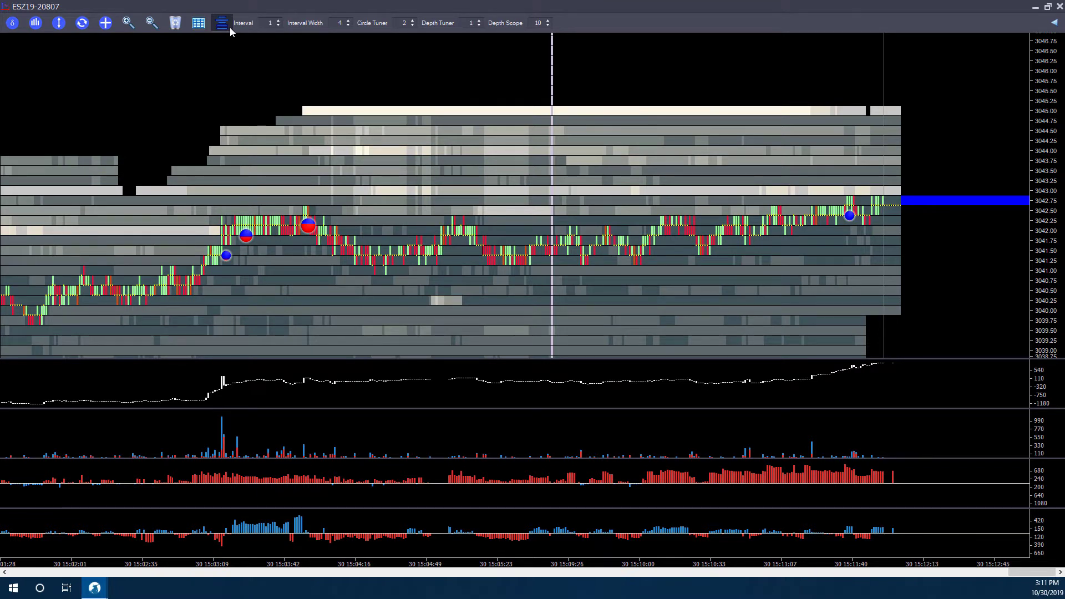
mouse_move(834, 350)
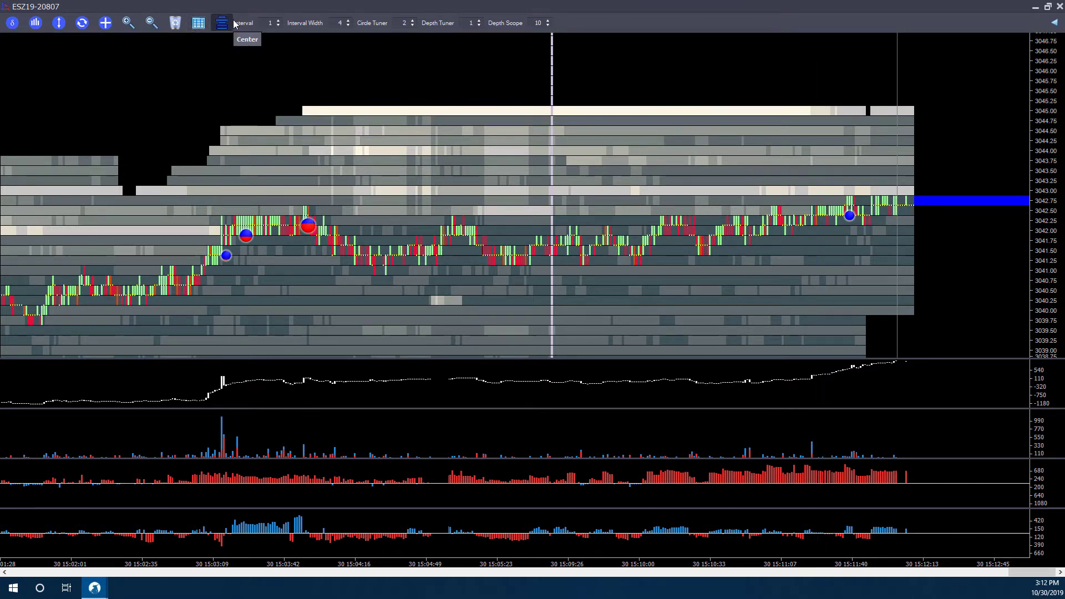
mouse_move(270, 27)
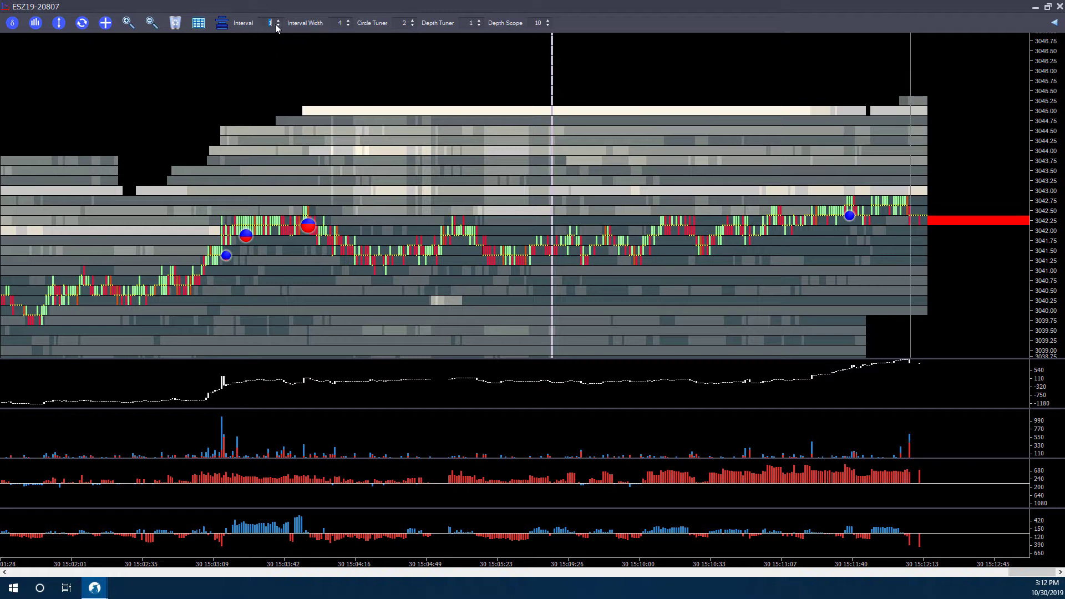
mouse_move(330, 25)
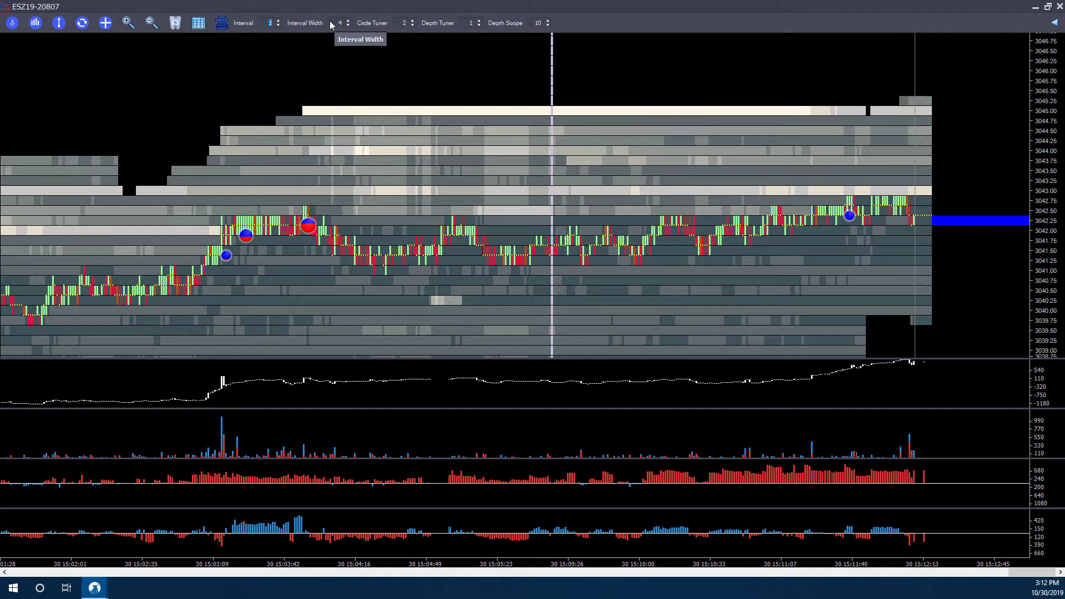
- Raise the chart's Interval Width from 4 to 6 for wider bars
left_click(348, 20)
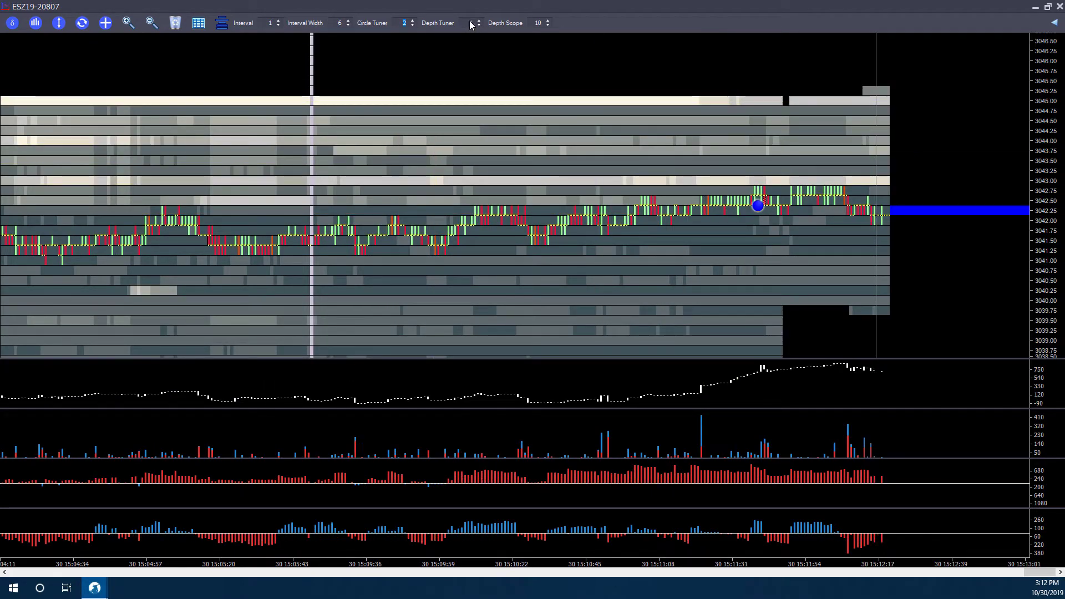
left_click(474, 26)
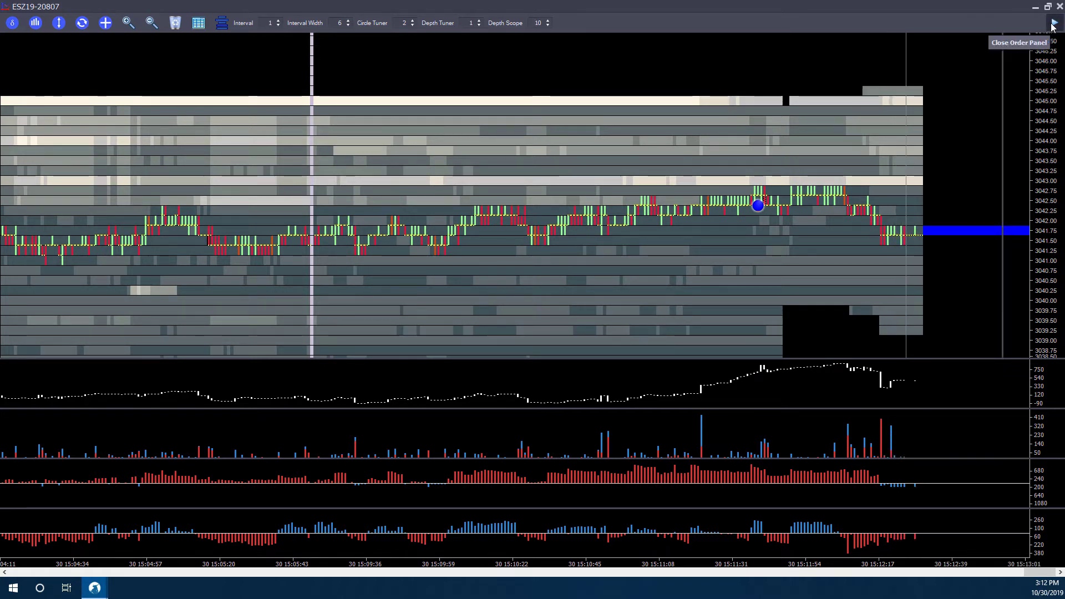
- Hide the order panel and restore the chart to its smaller window
left_click(1050, 22)
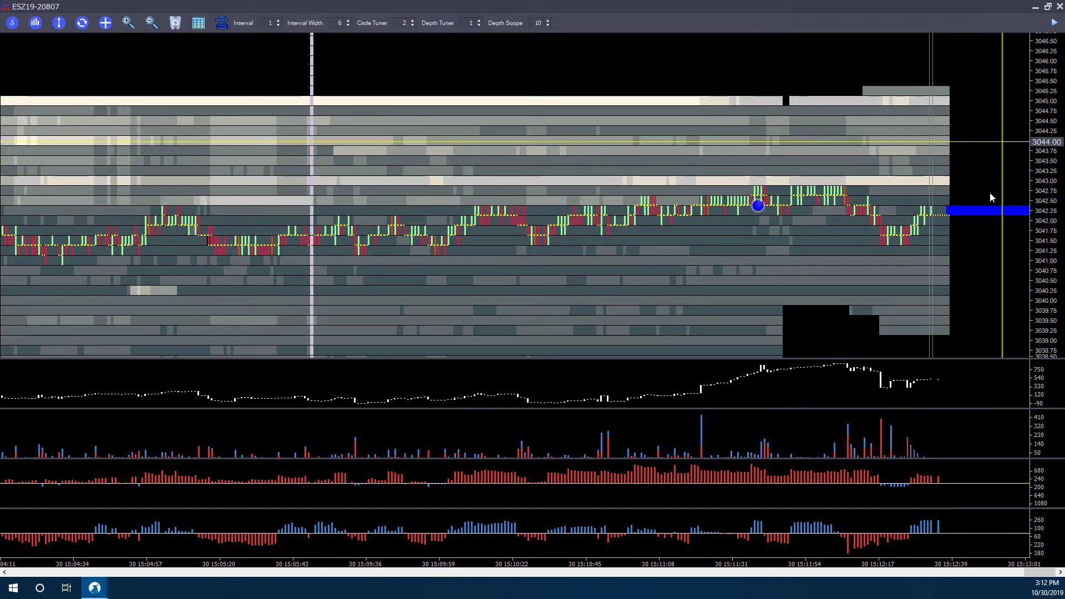
mouse_move(1057, 23)
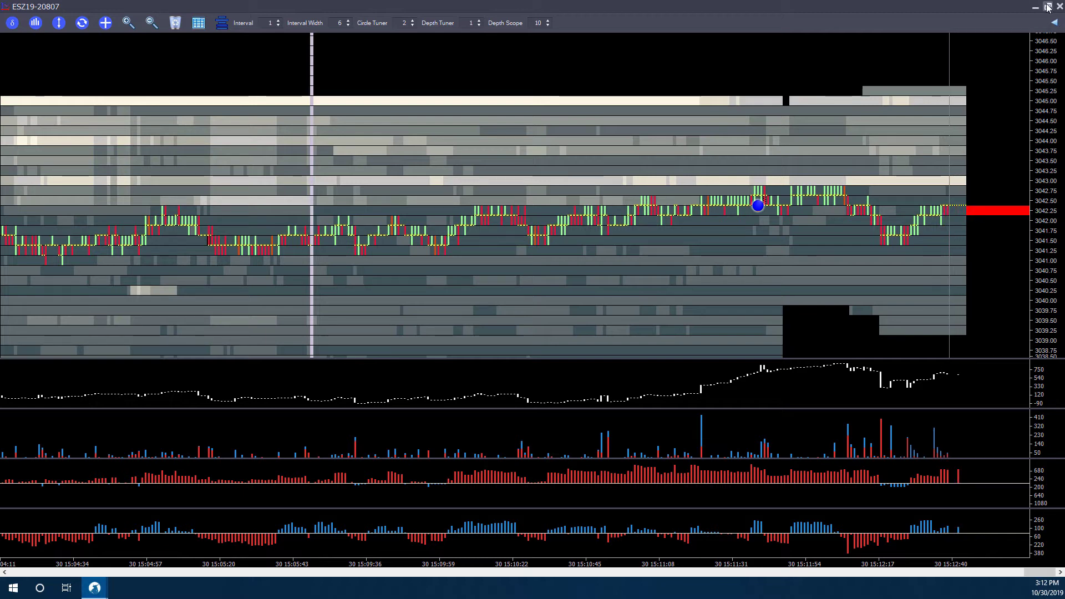
left_click(1048, 7)
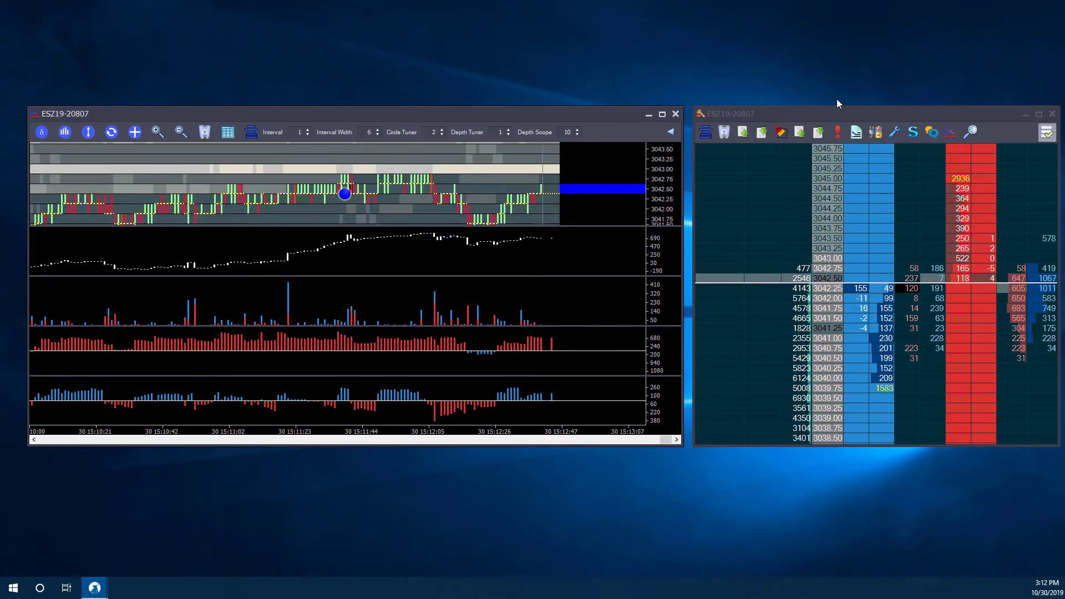